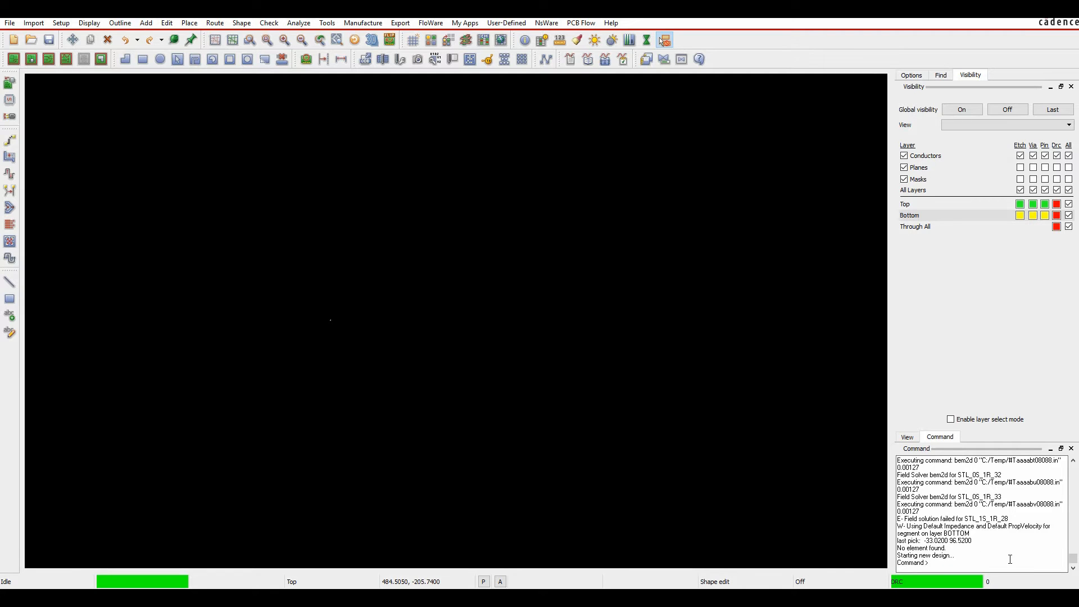
mouse_move(465, 39)
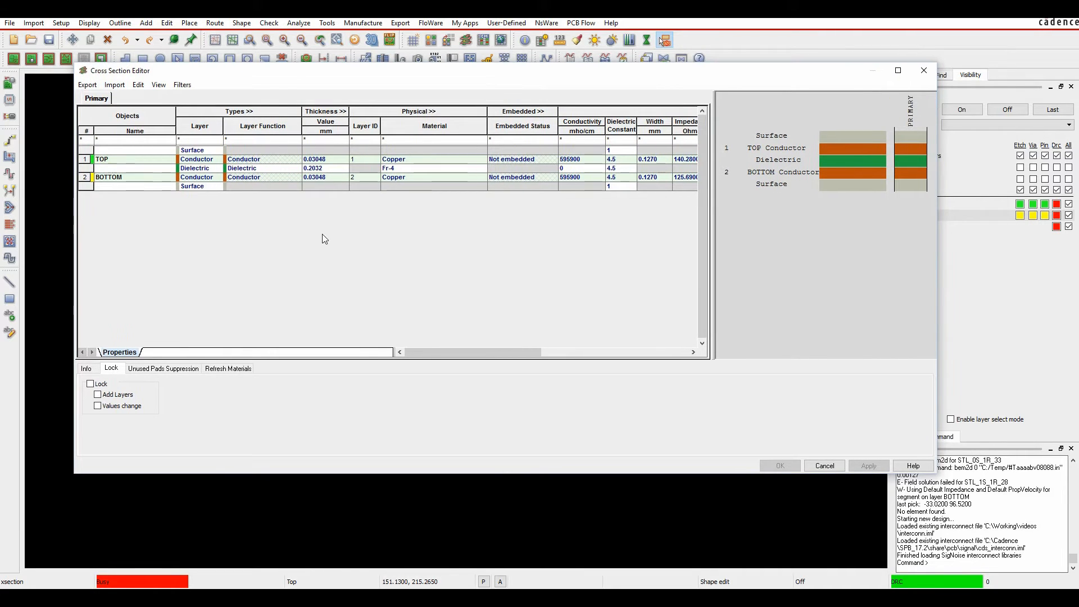
mouse_move(108, 213)
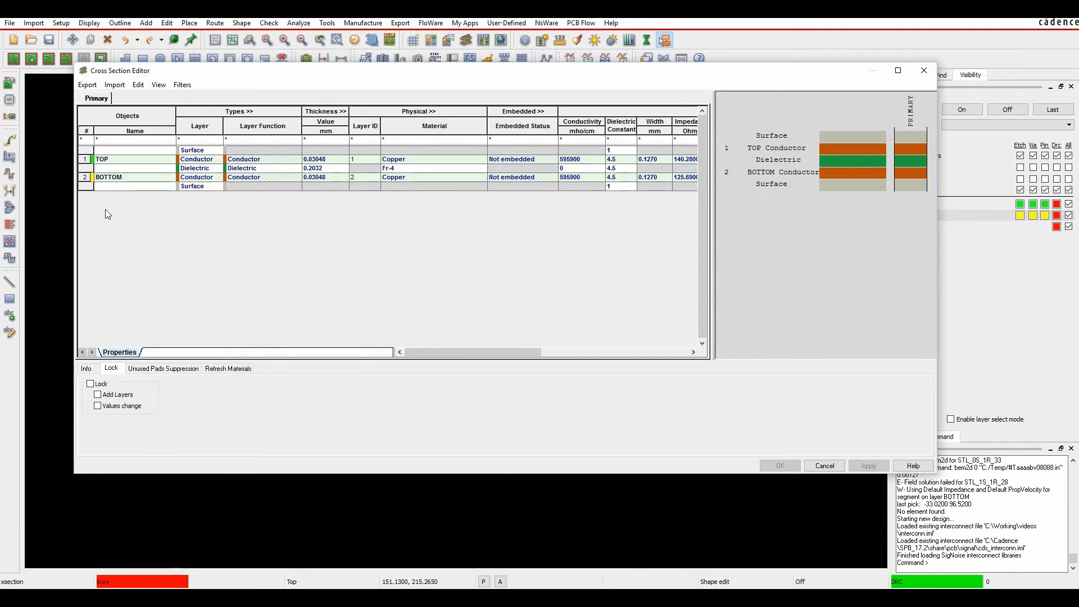
mouse_move(165, 165)
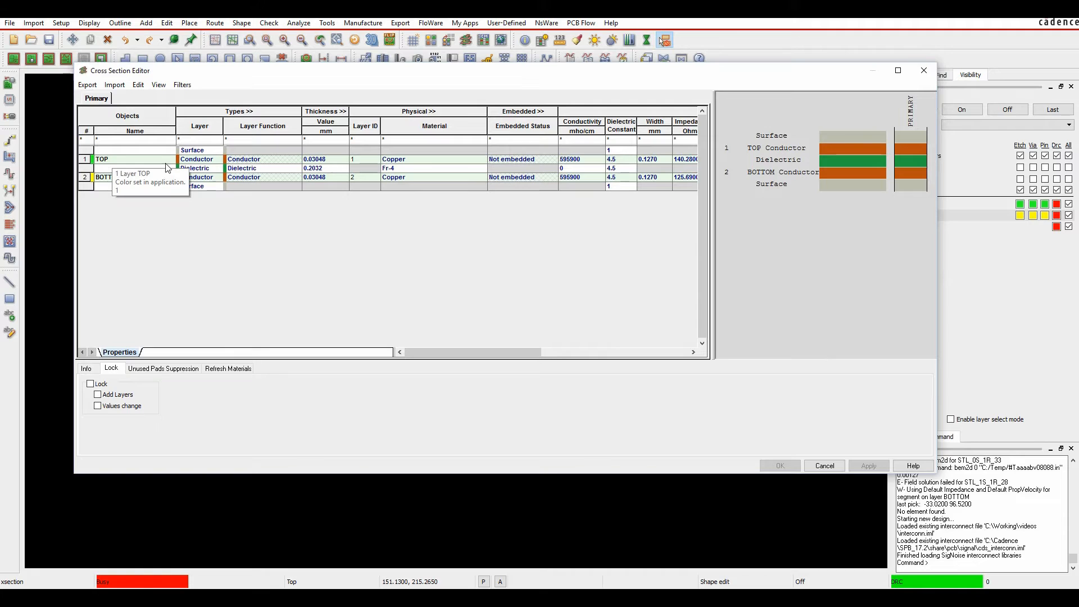
mouse_move(435, 125)
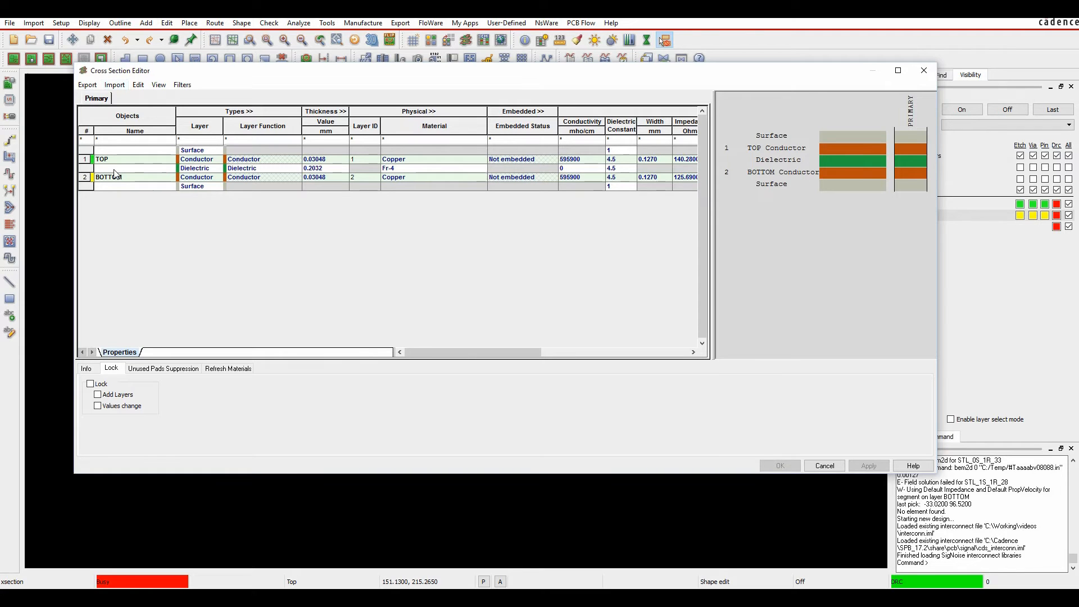
mouse_move(113, 178)
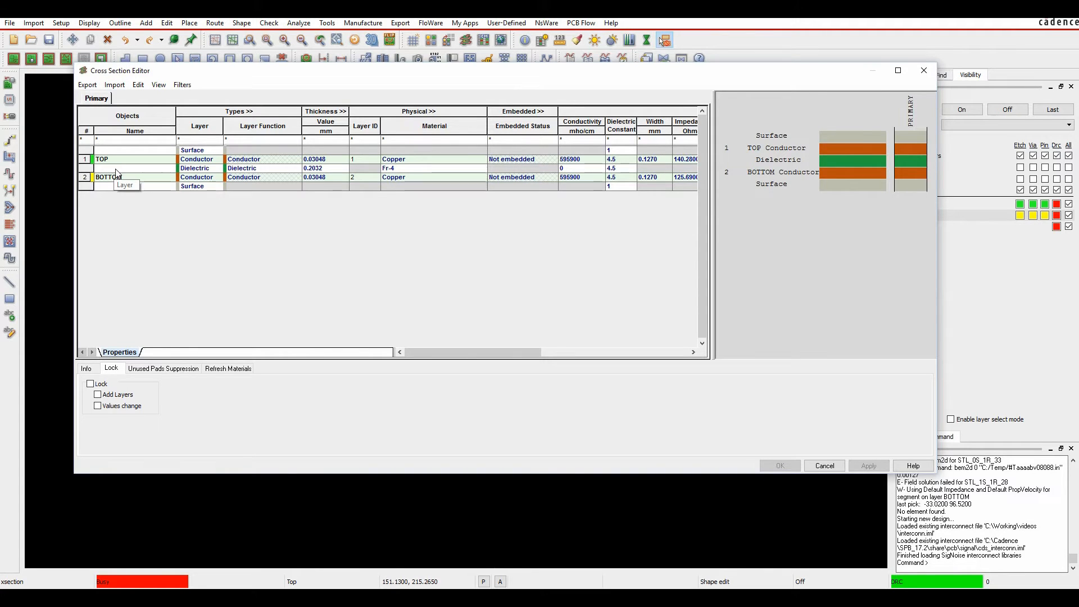
Step: Add a conductor/dielectric pair above the middle dielectric, creating LAYER_1 between TOP and BOTTOM
right_click(108, 177)
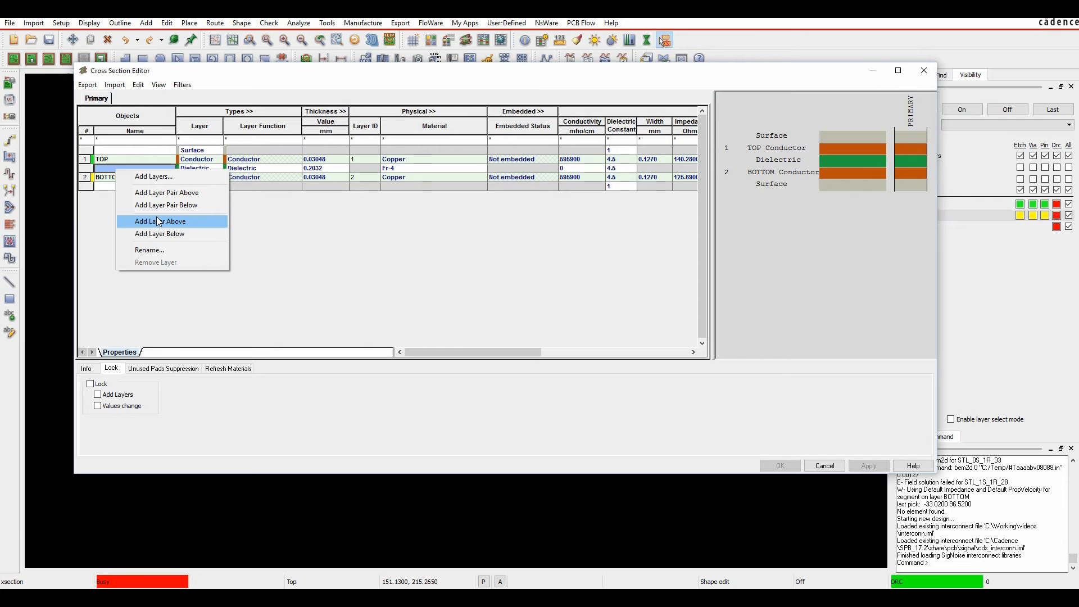
mouse_move(186, 218)
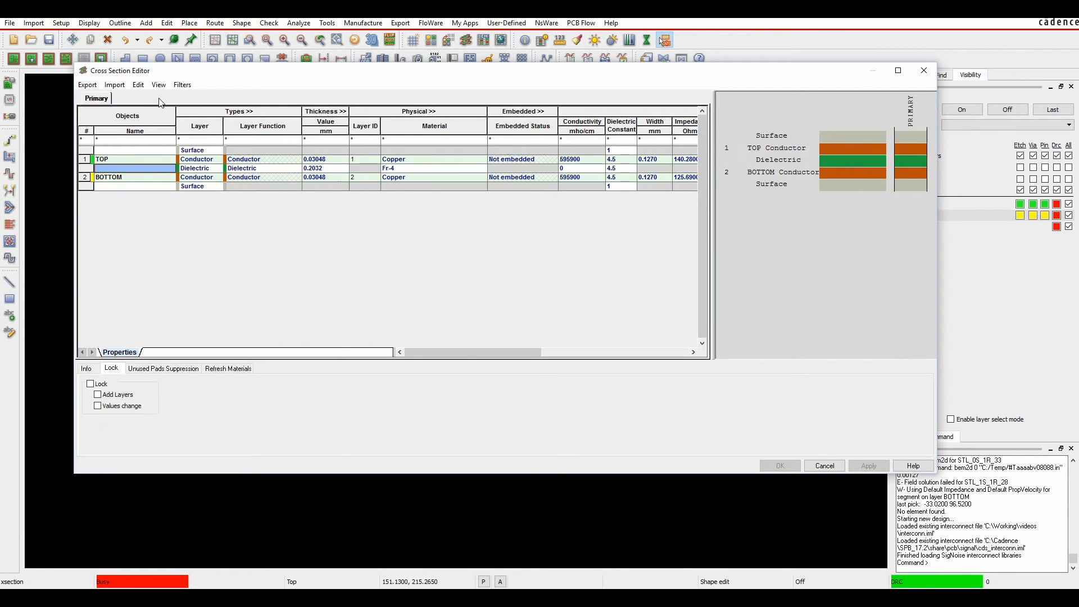
click(114, 85)
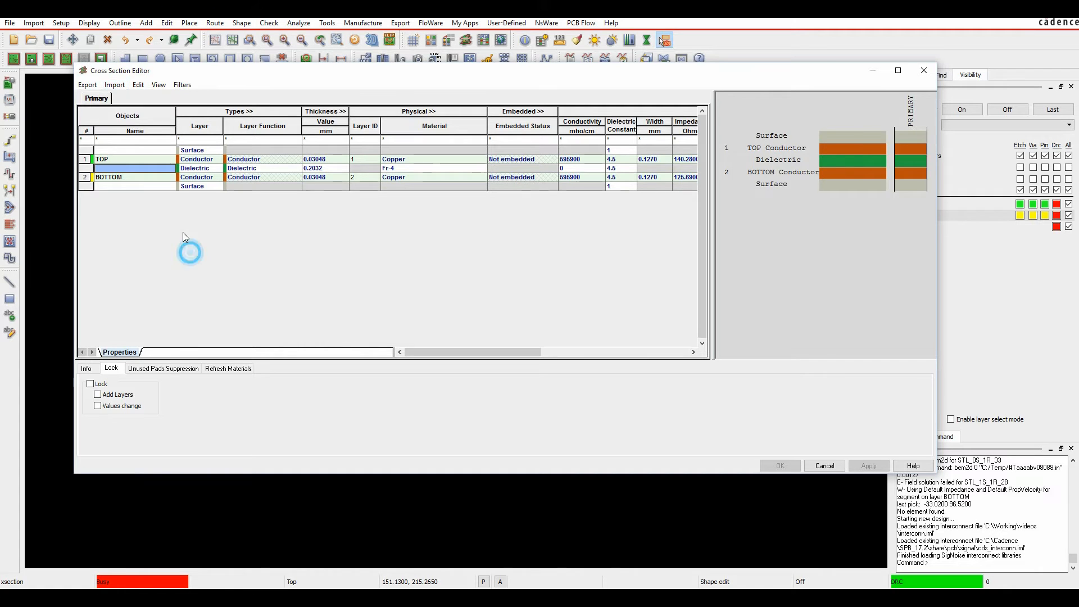
right_click(108, 177)
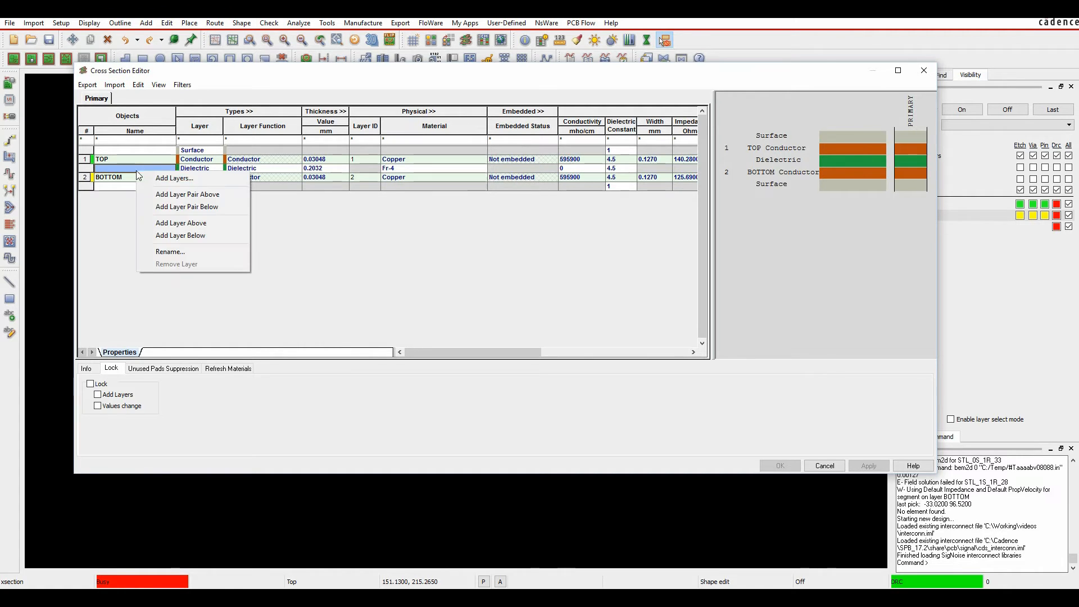
mouse_move(195, 193)
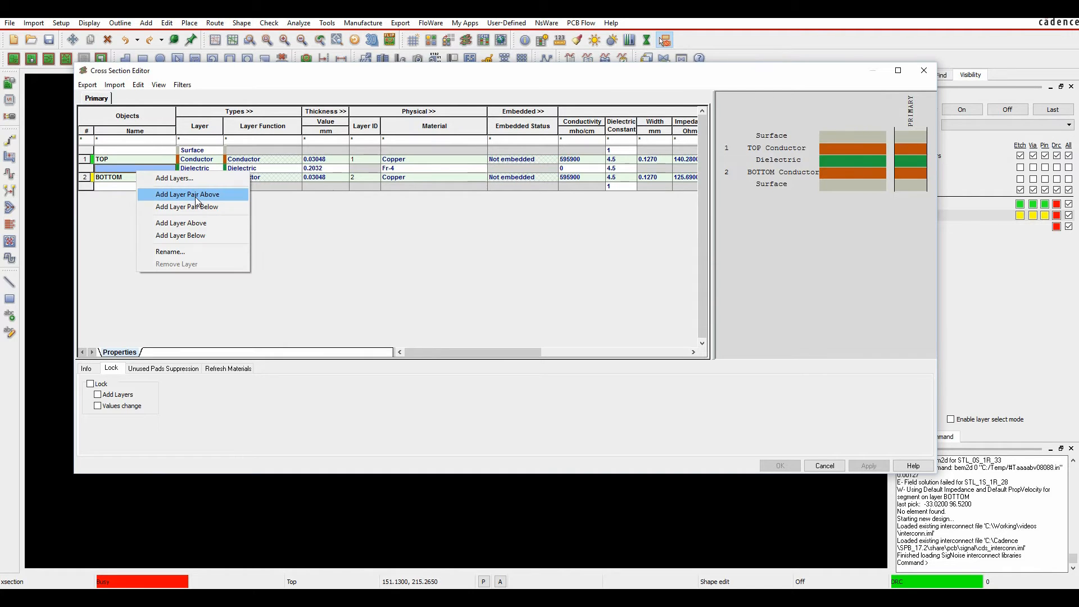
click(187, 194)
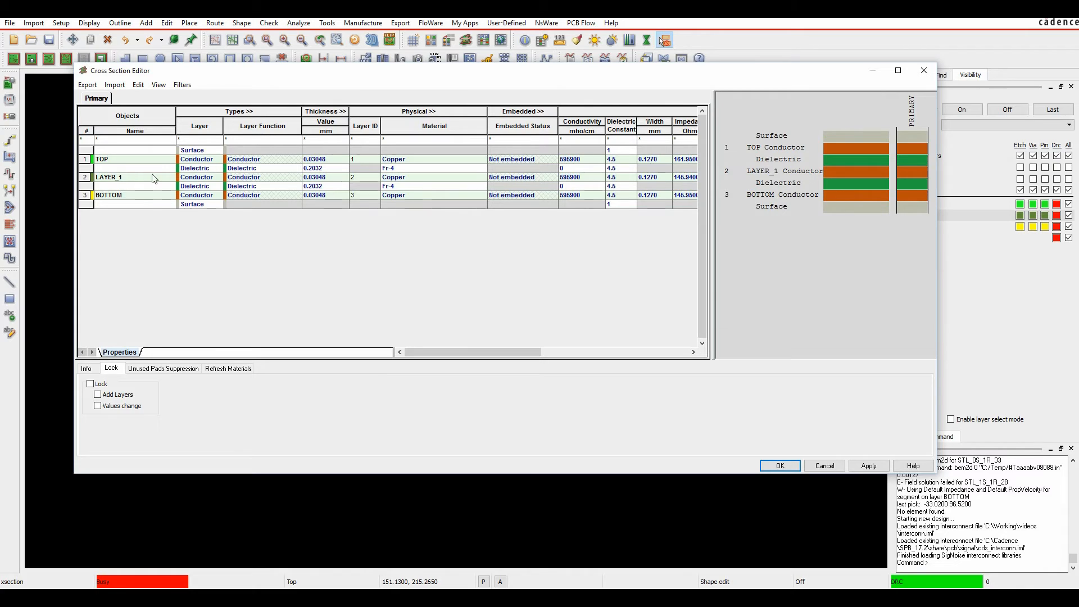
Step: Add three copper conductor layers, LAYER_2 to LAYER_4, below the lower dielectric
right_click(107, 195)
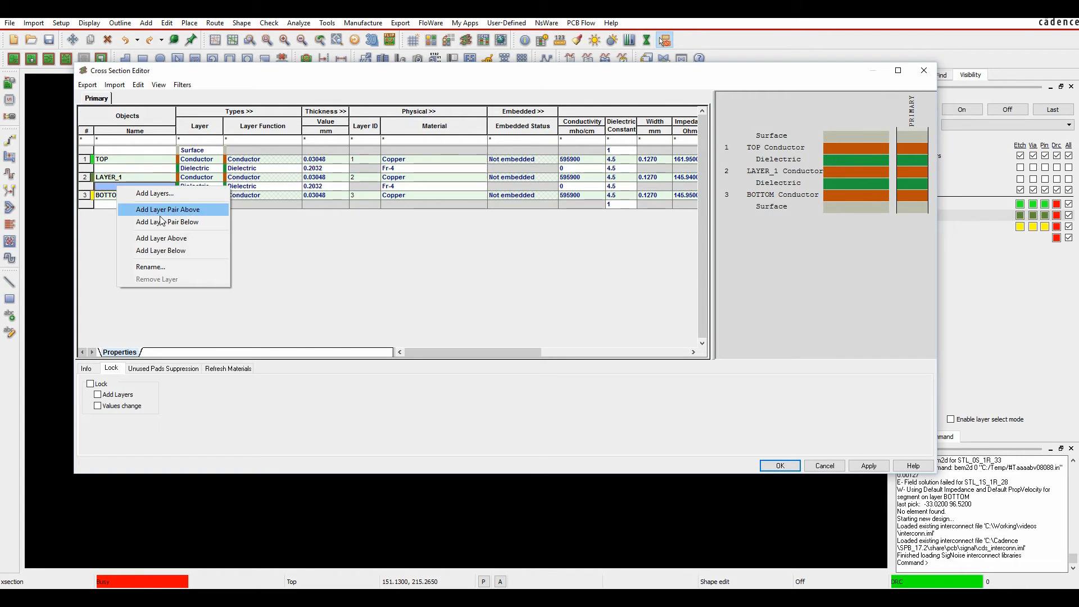
mouse_move(161, 238)
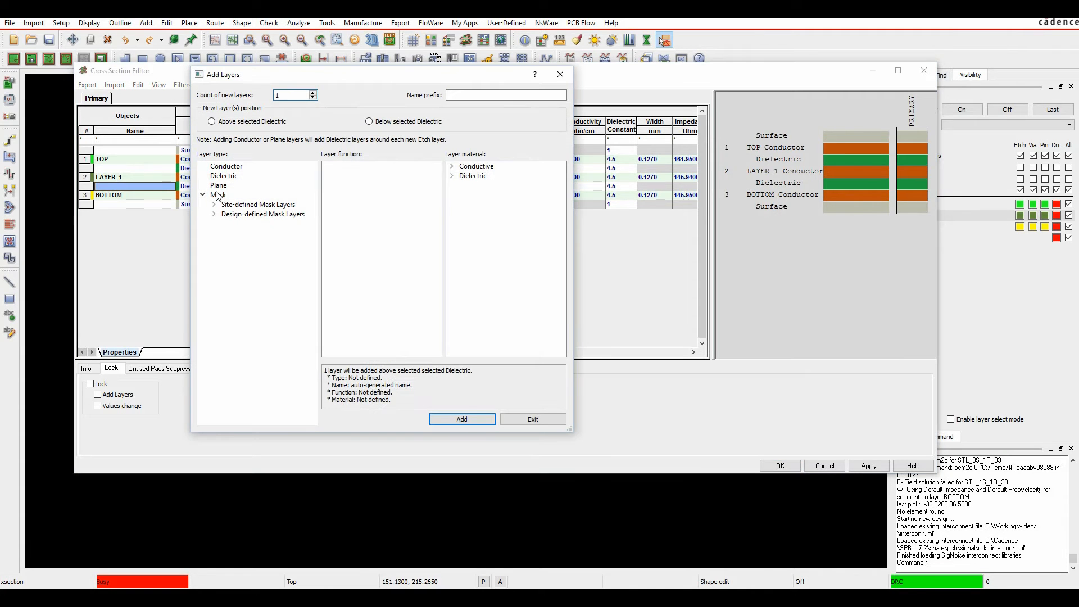
click(226, 165)
text(3)
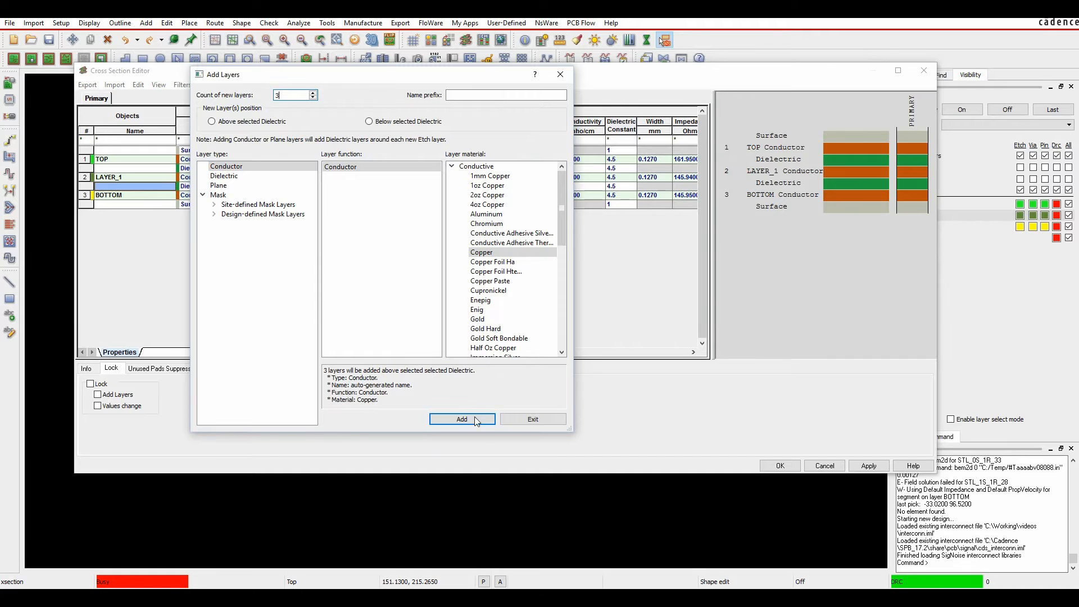
click(461, 419)
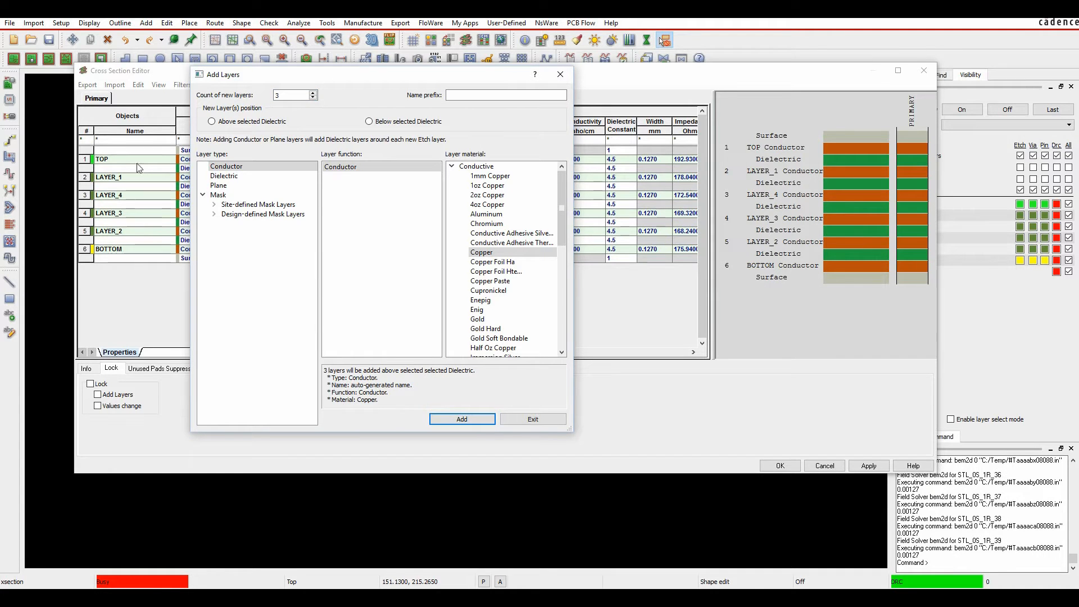
mouse_move(137, 211)
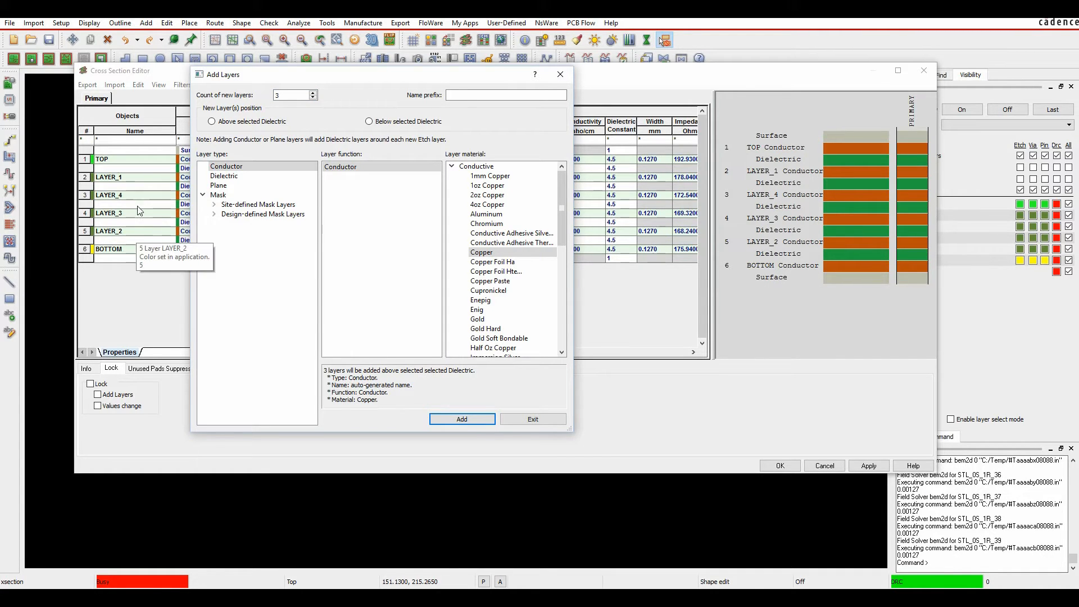
mouse_move(122, 260)
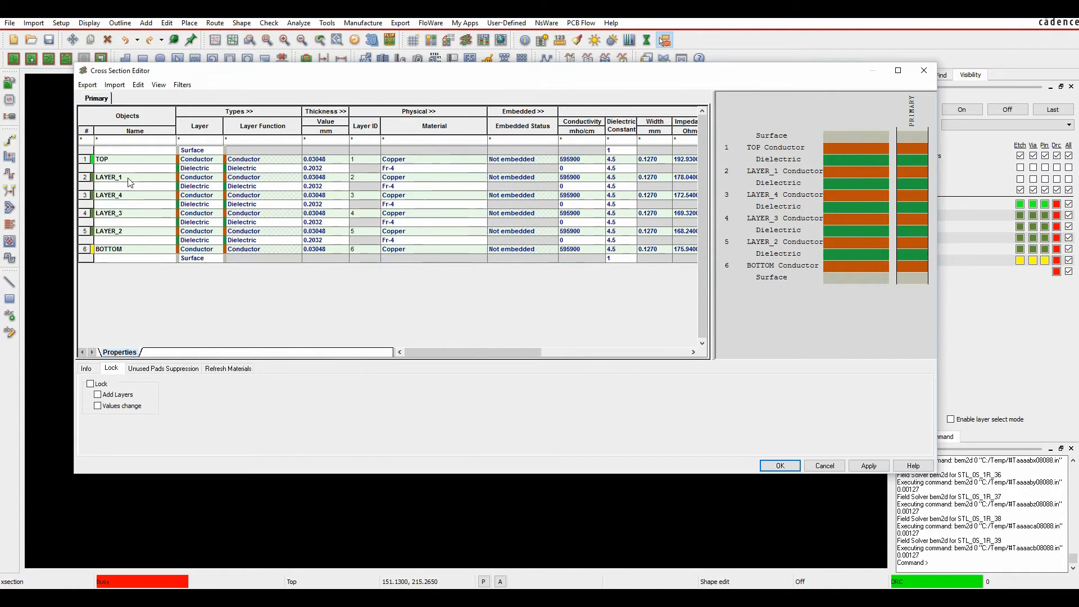
Step: Rename the inner copper layers INT1, FLEX1, FLEX2 and INT4 in the Name column
click(108, 177)
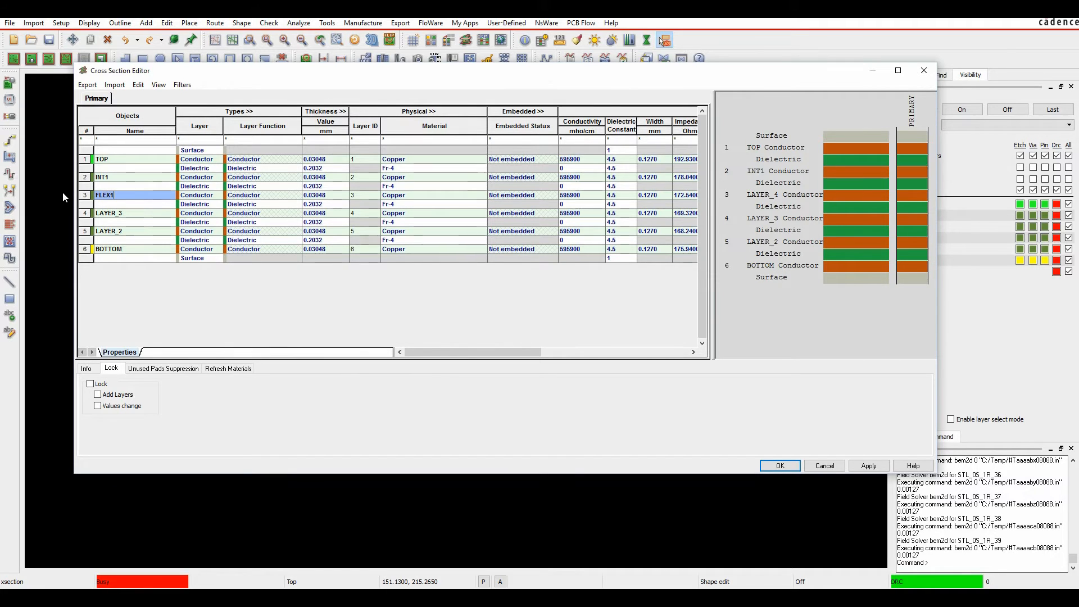
click(108, 213)
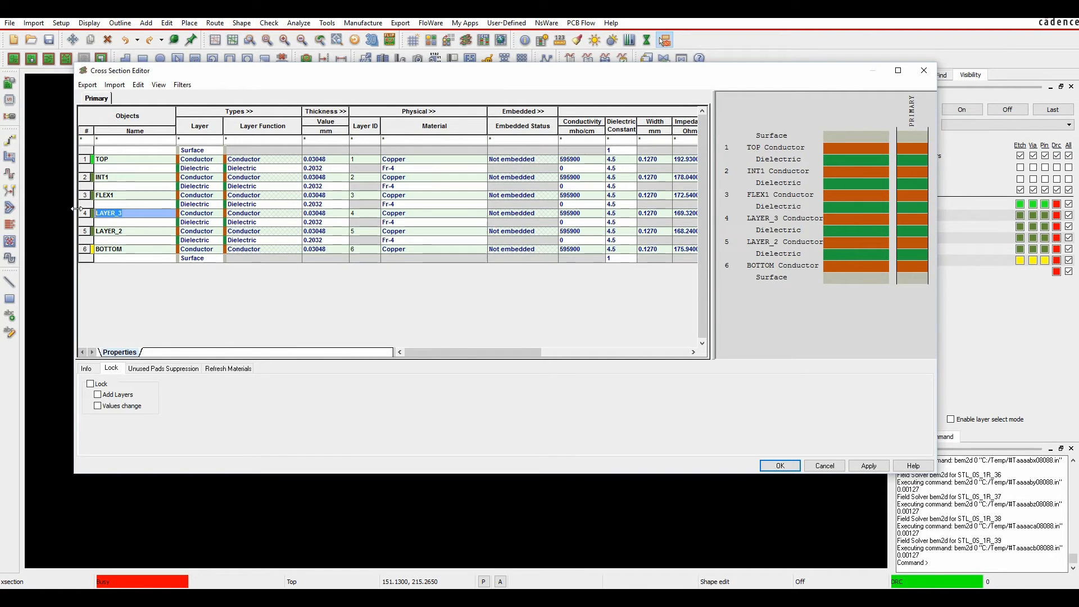
text(FLEX2)
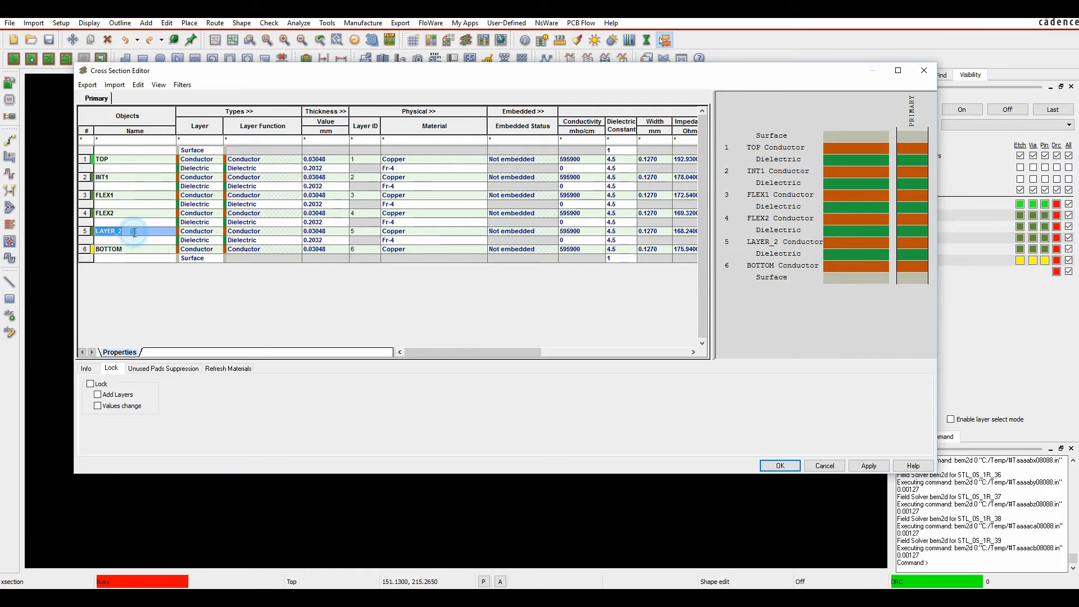
text(FLEX)
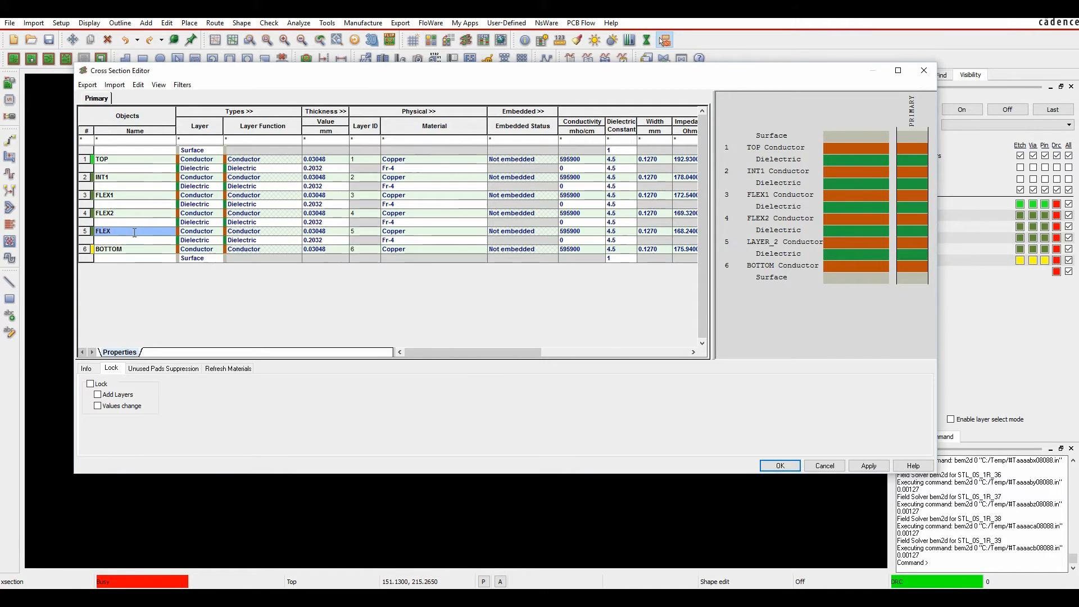
triple_click(134, 231)
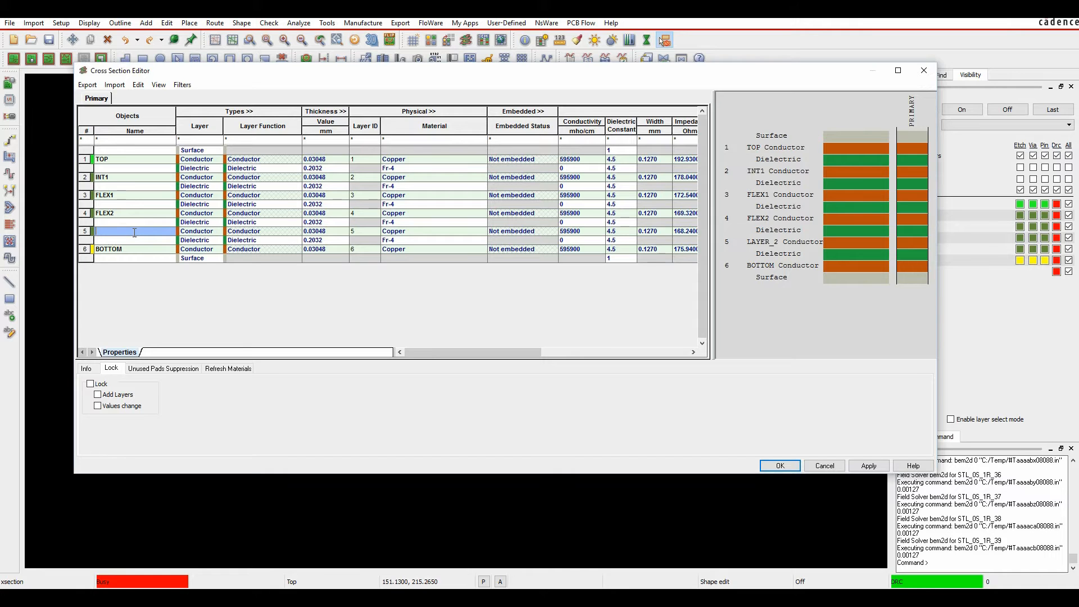
text(INT4)
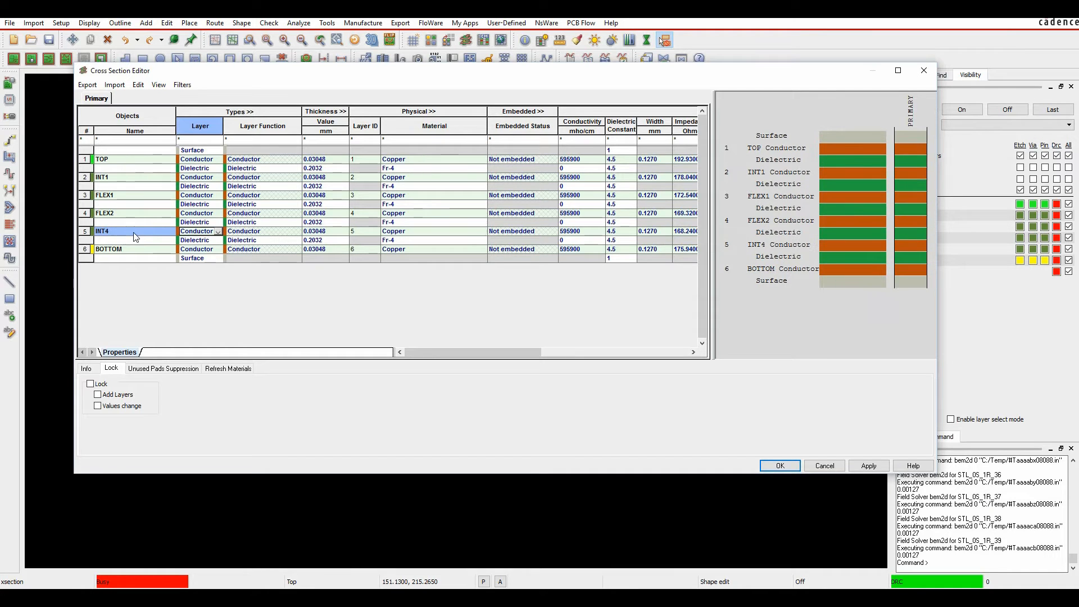
mouse_move(209, 319)
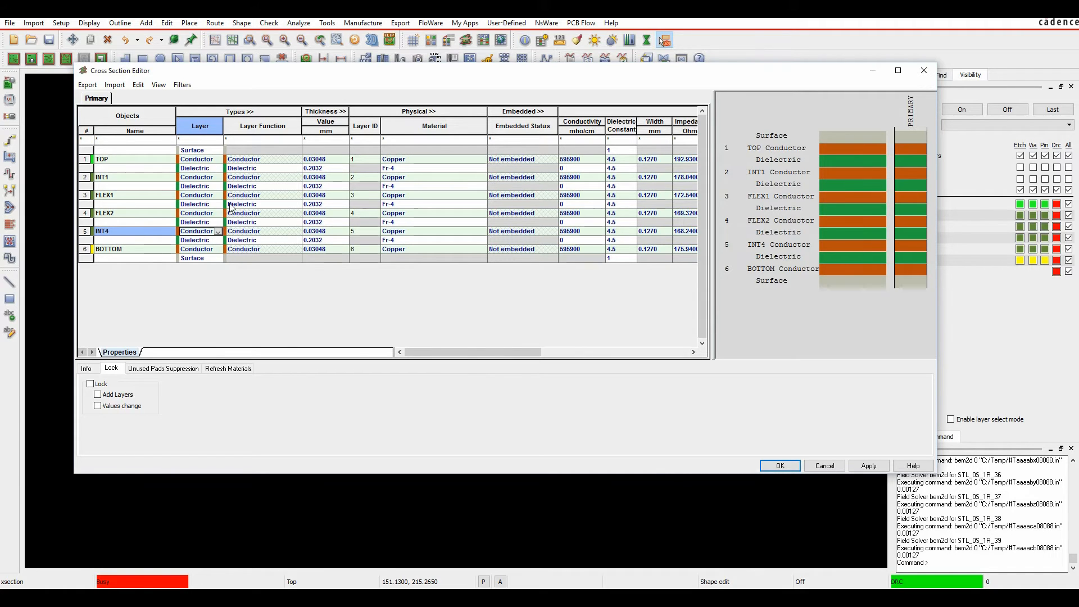
mouse_move(282, 211)
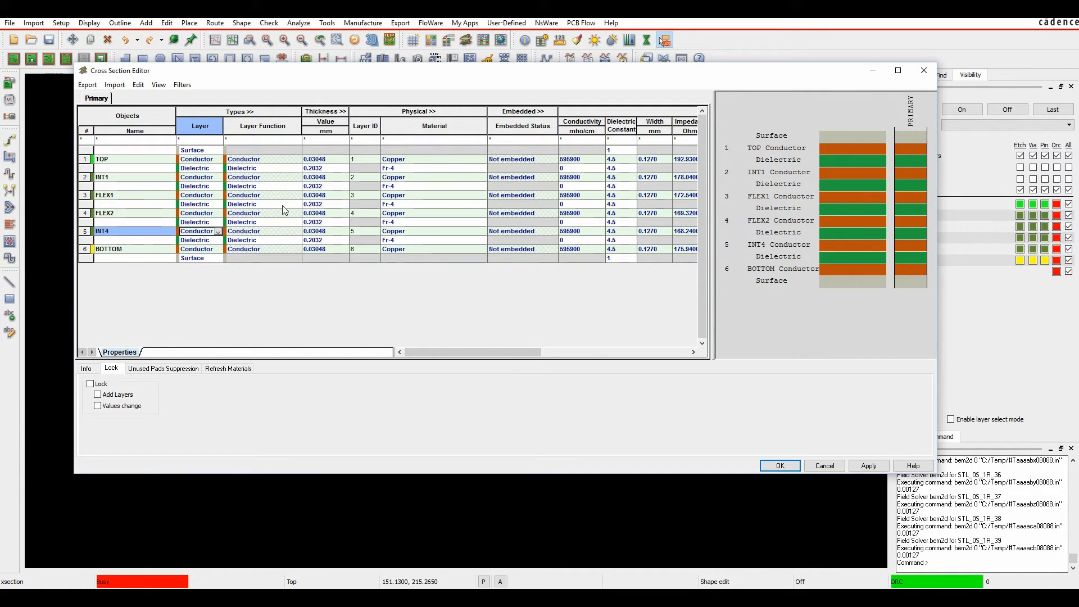
Step: Make the FLEX1–FLEX2 dielectric a core and the dielectrics below INT1 and FLEX2 prepreg
click(286, 204)
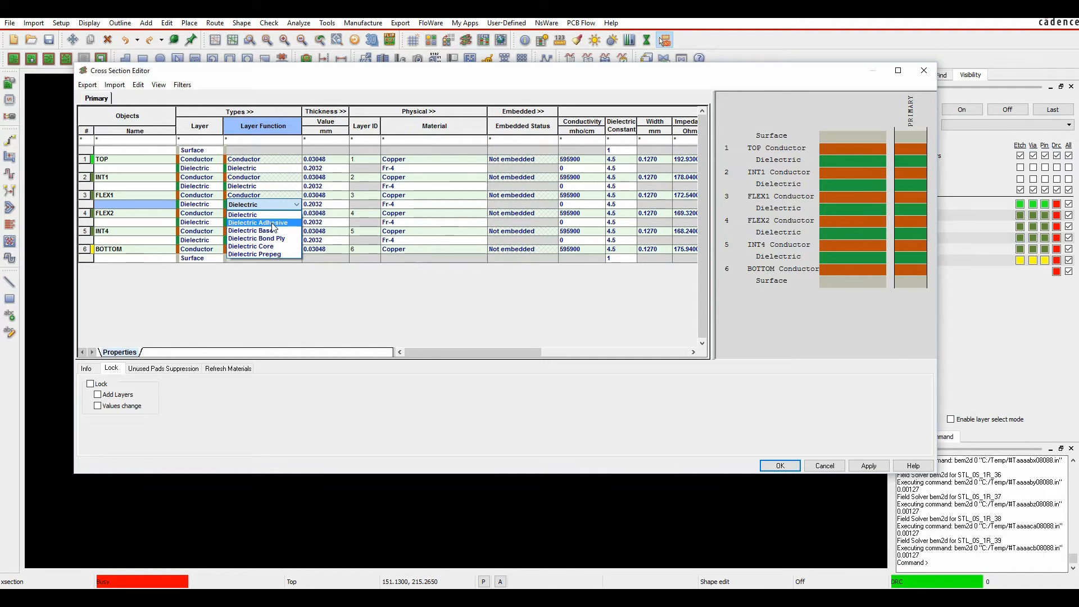
click(249, 246)
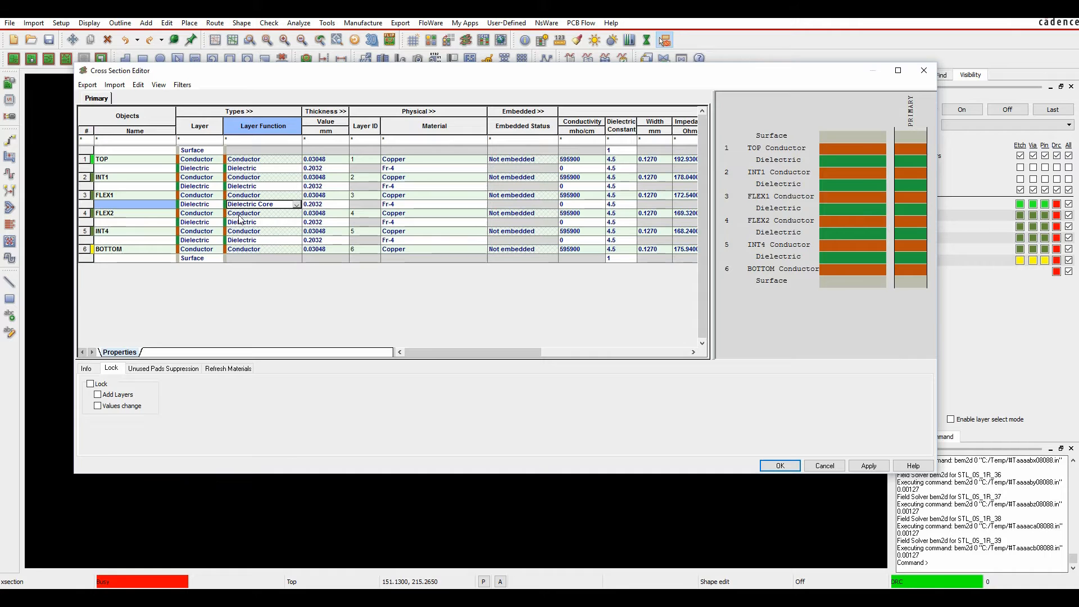
click(263, 222)
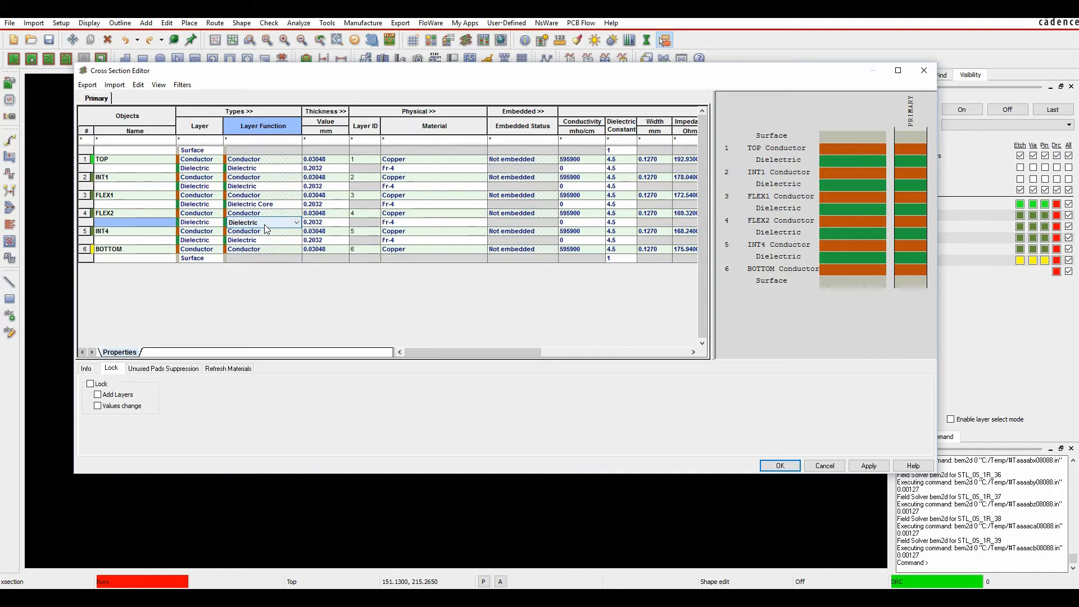
click(263, 221)
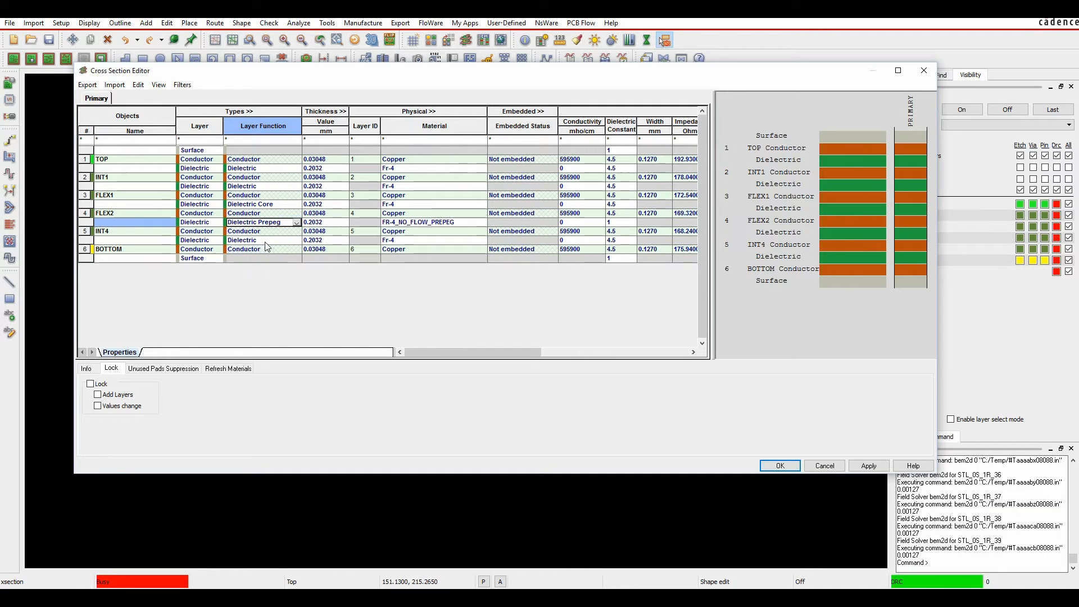
click(262, 240)
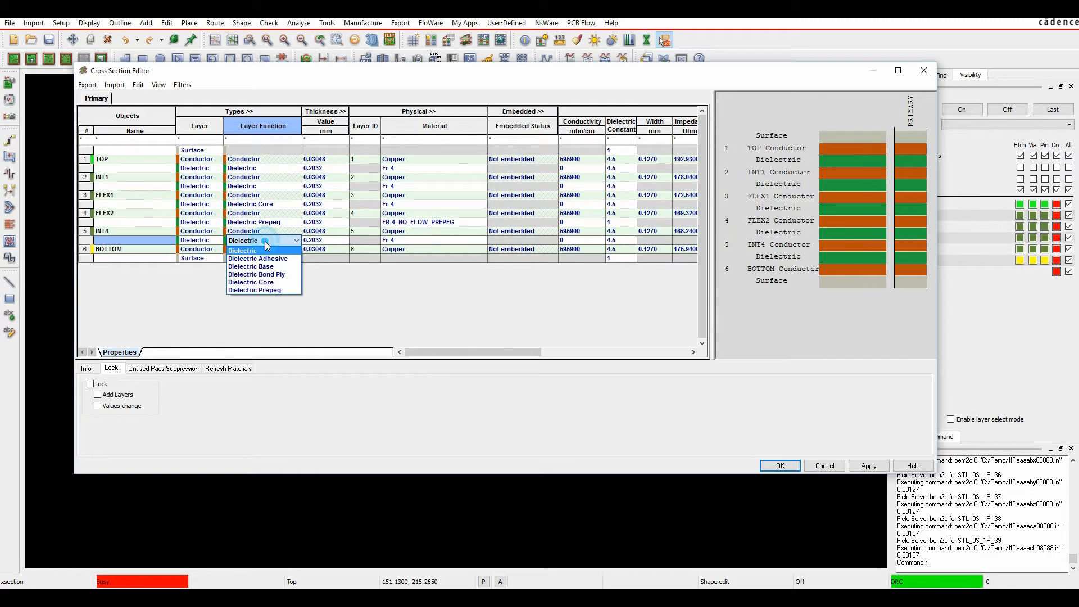
click(242, 249)
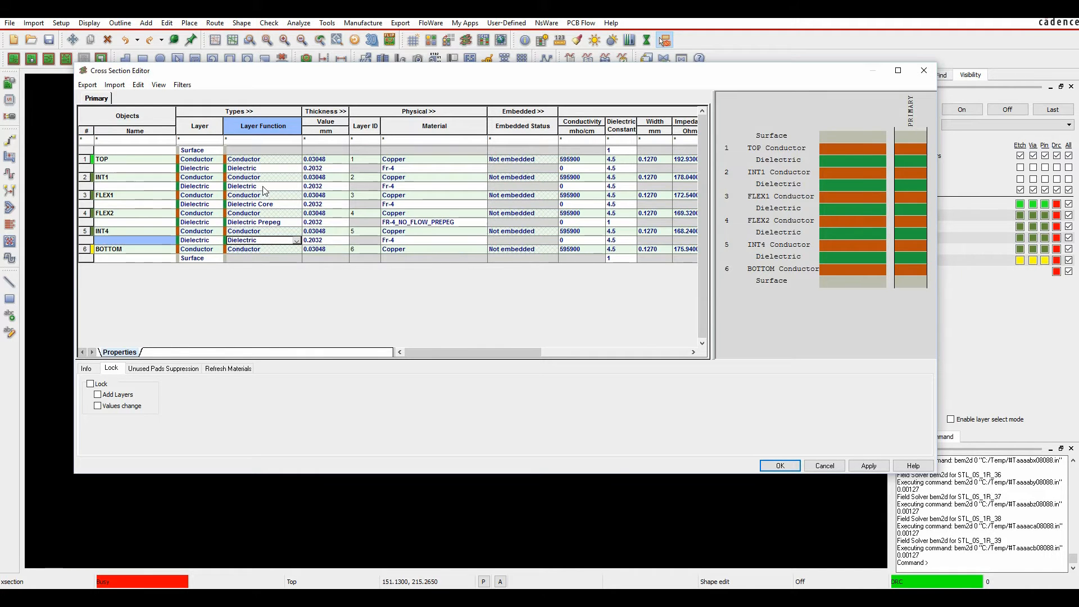
click(296, 186)
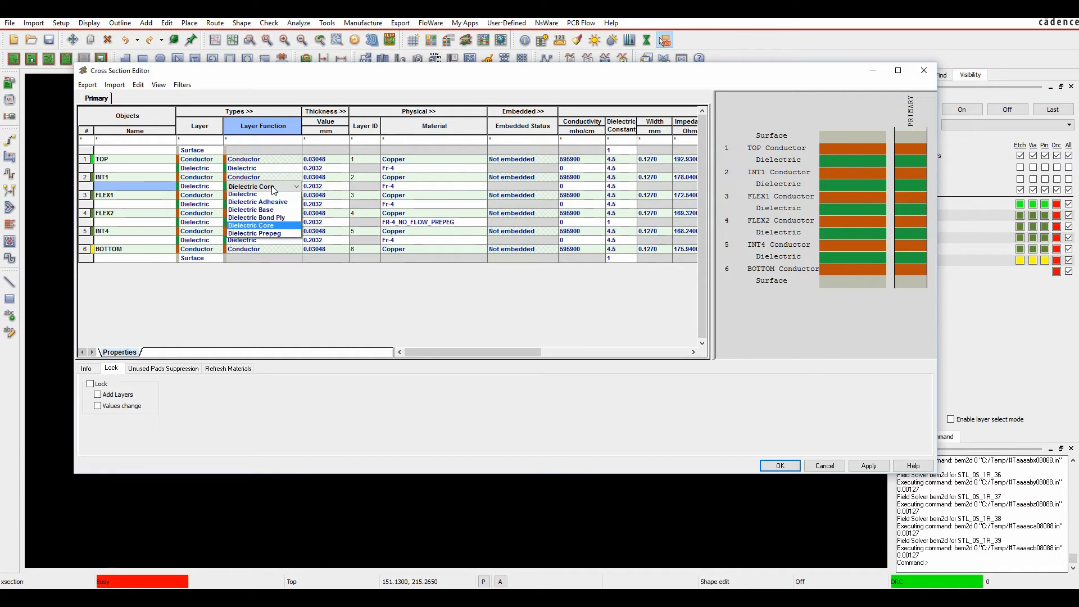
click(255, 233)
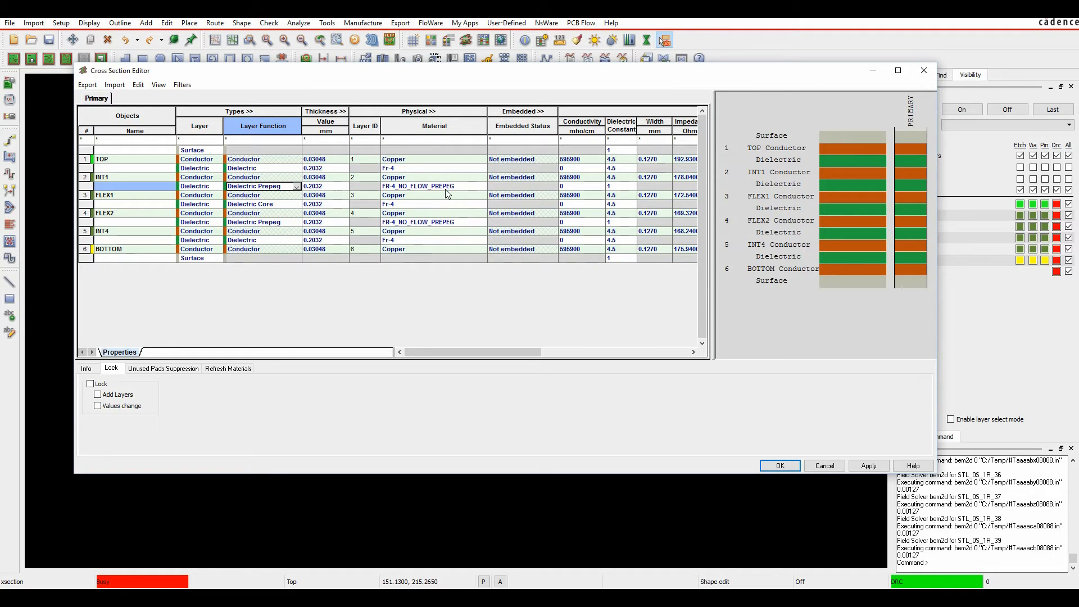
mouse_move(430, 192)
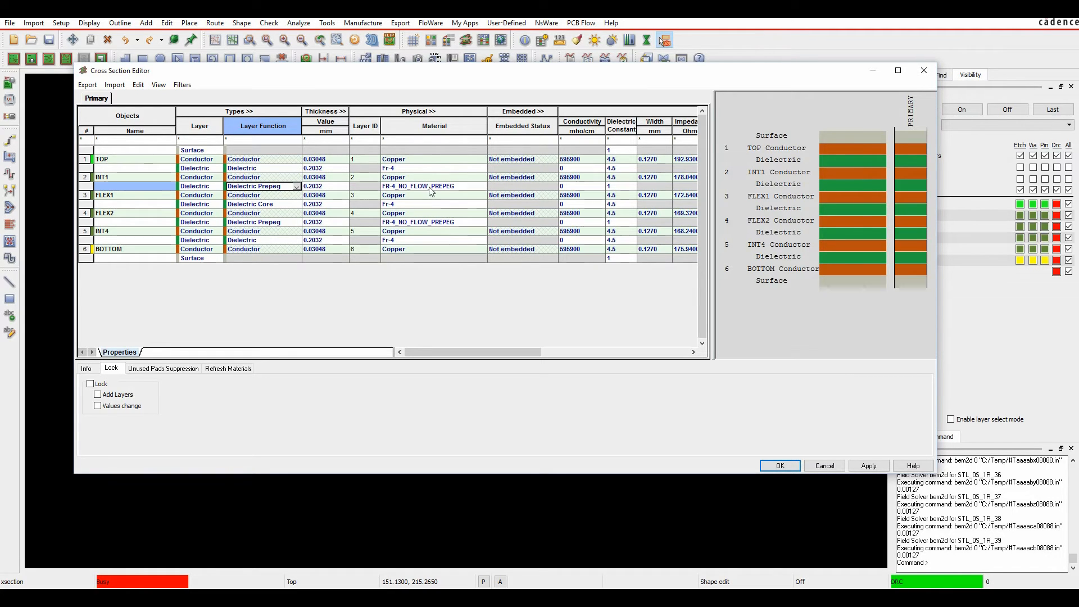
mouse_move(406, 184)
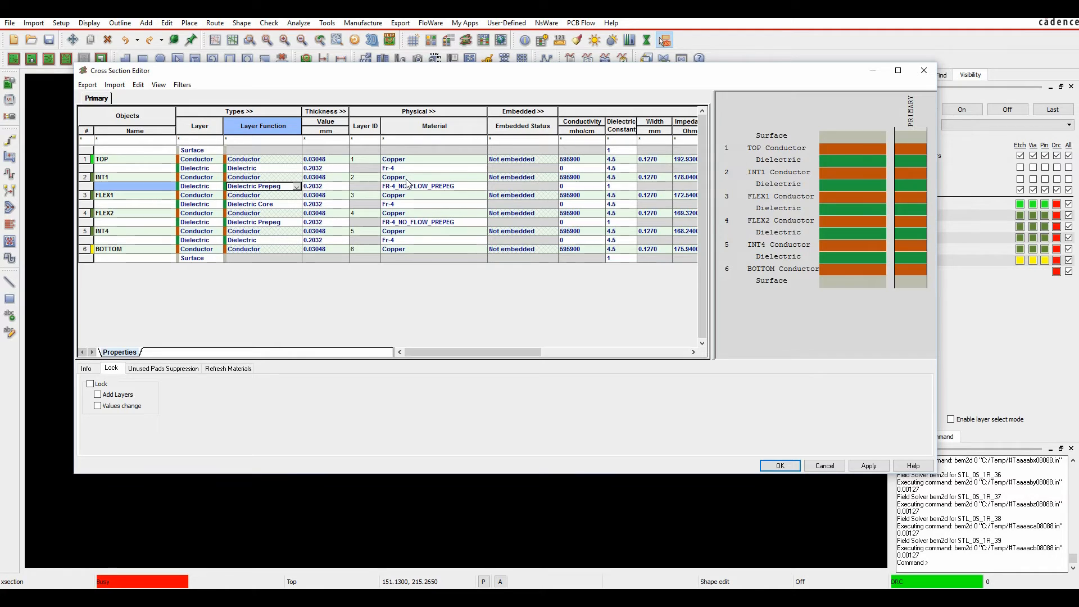
Step: Browse the available conductor materials for the TOP layer
click(432, 159)
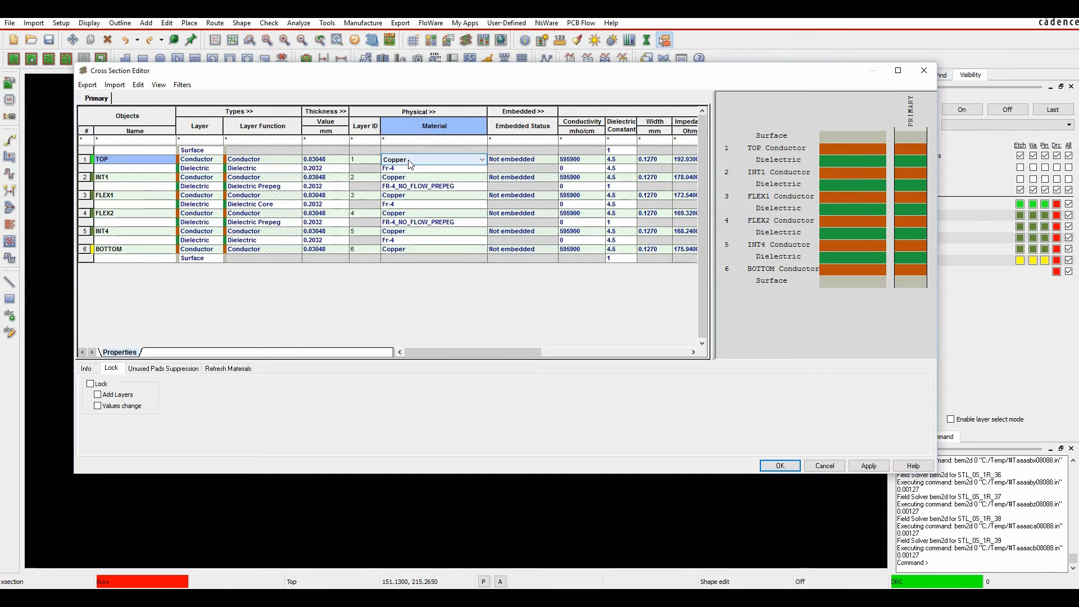
click(481, 159)
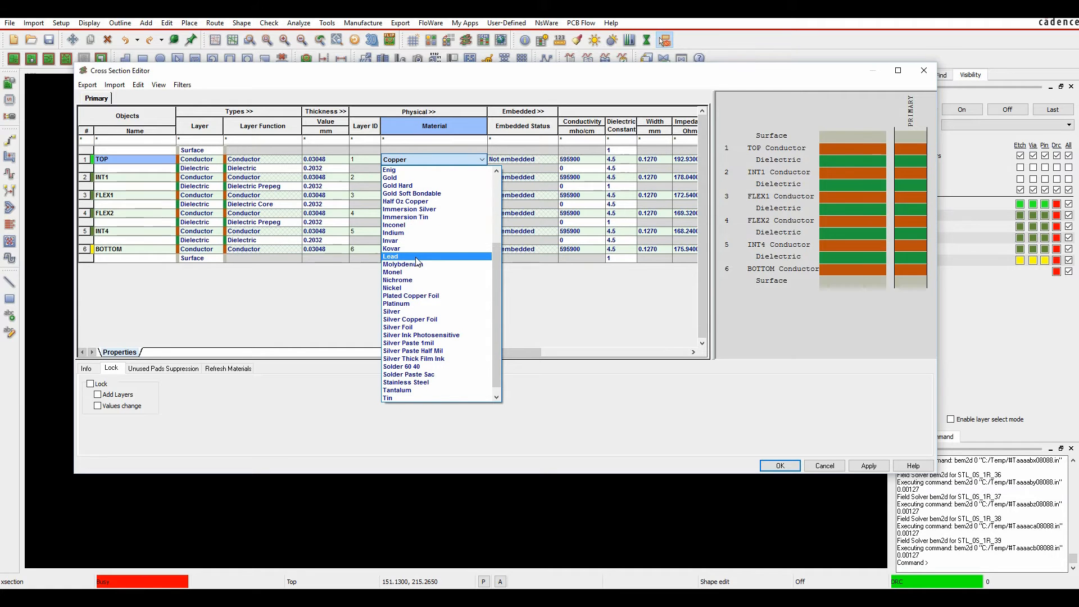
scroll(up, 3)
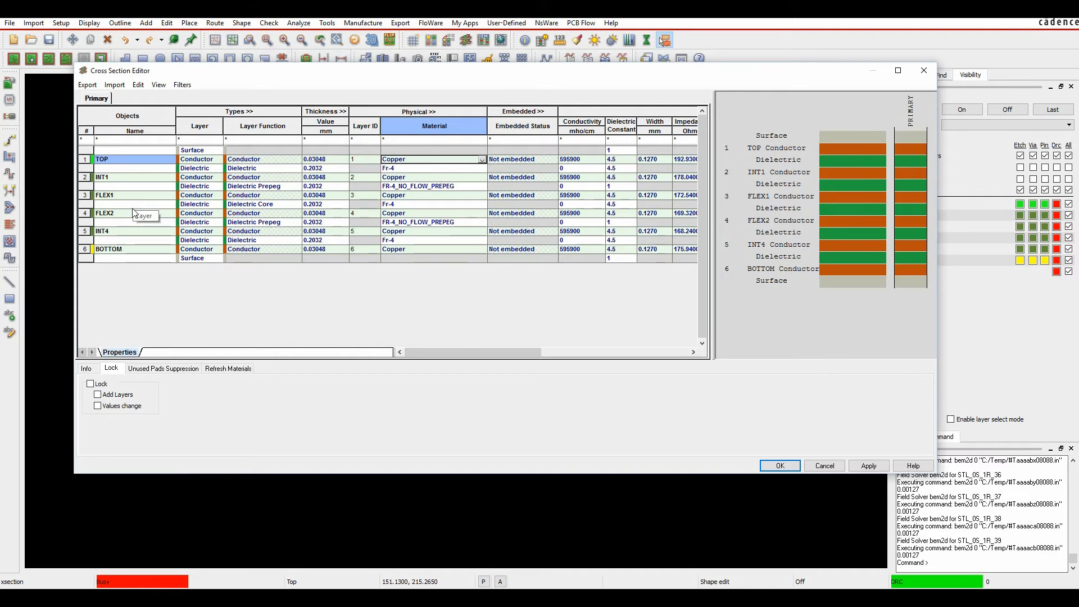
mouse_move(128, 220)
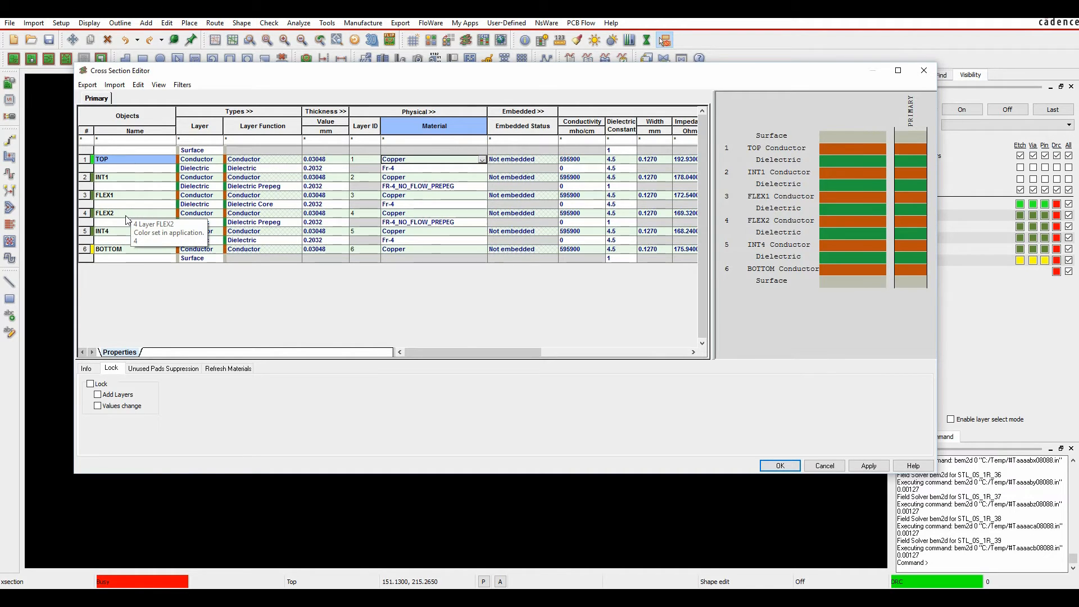
mouse_move(168, 80)
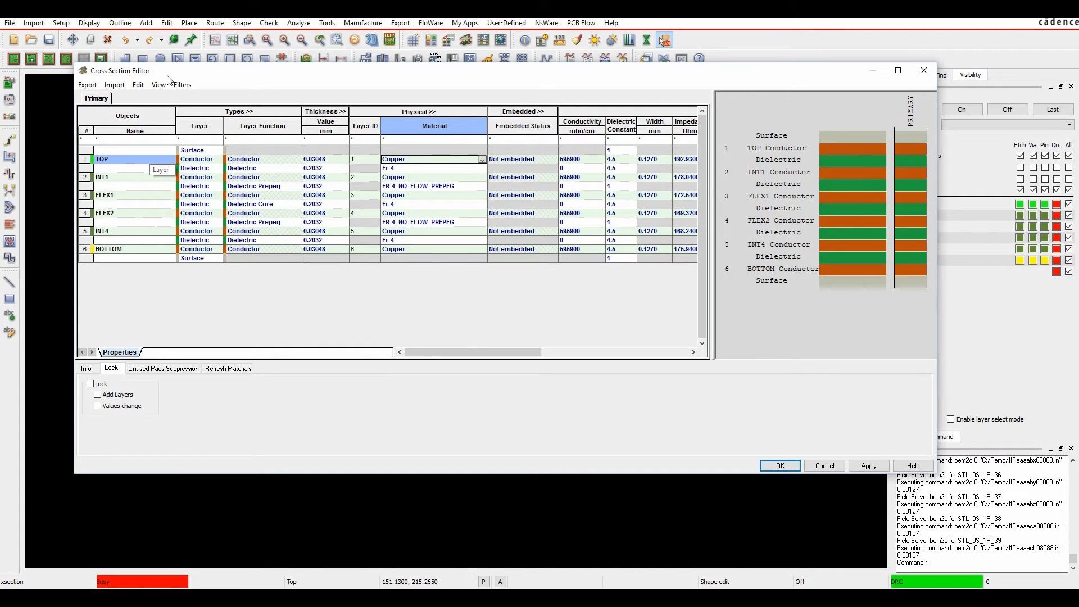
Step: Switch to multi-stackup mode and create a new stackup named FLEX1
click(158, 84)
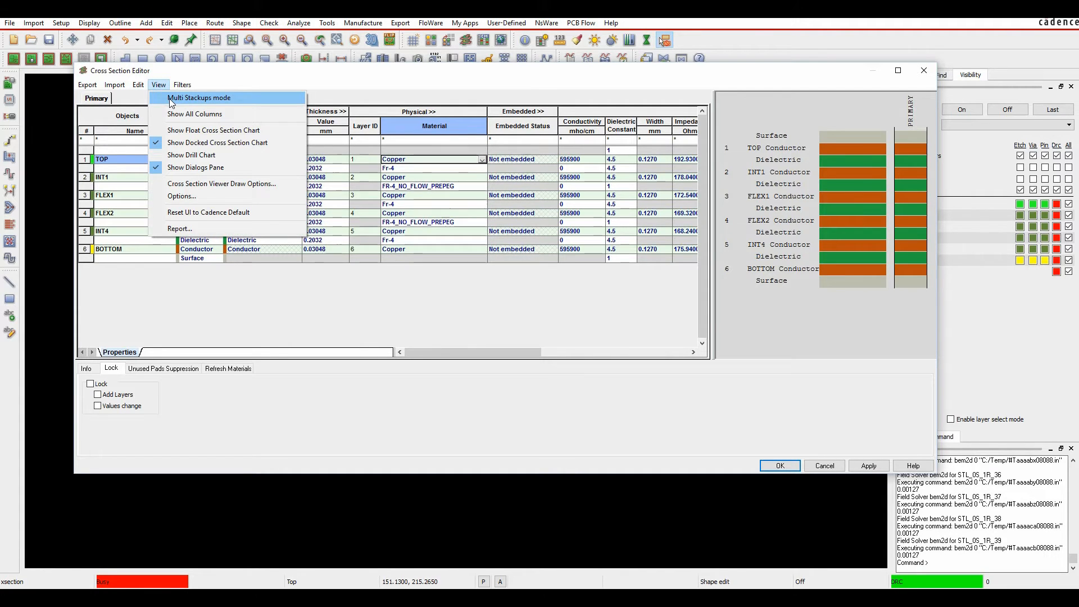
click(199, 97)
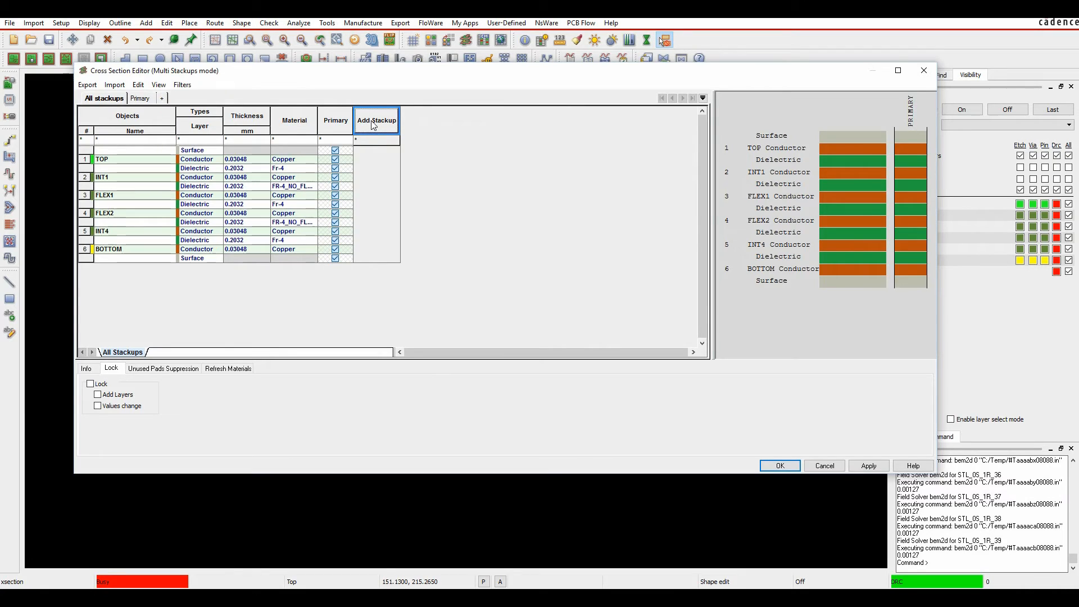
click(376, 120)
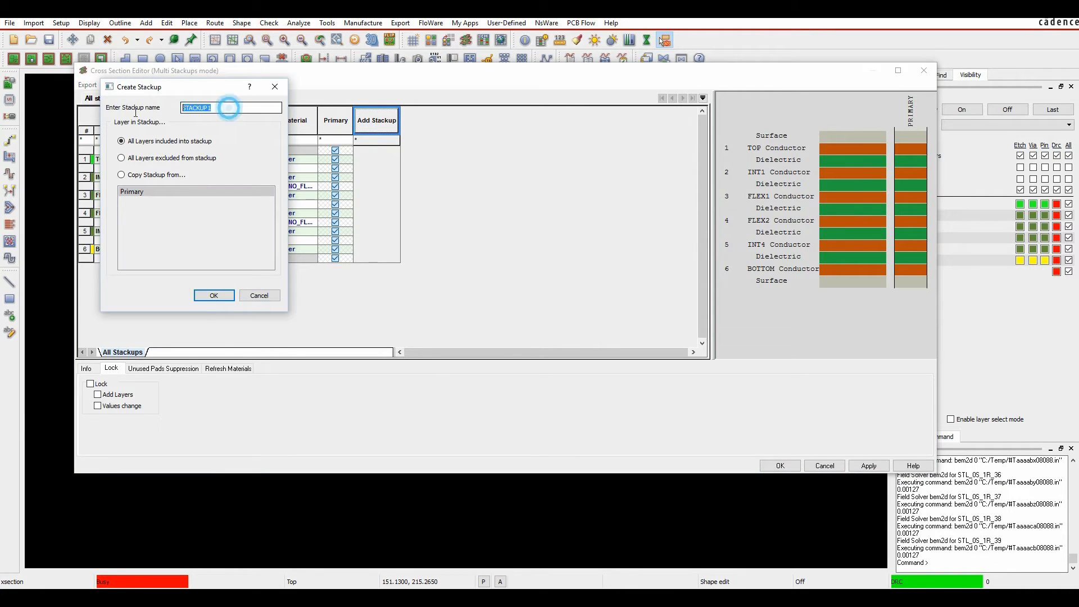
text(FLEX1)
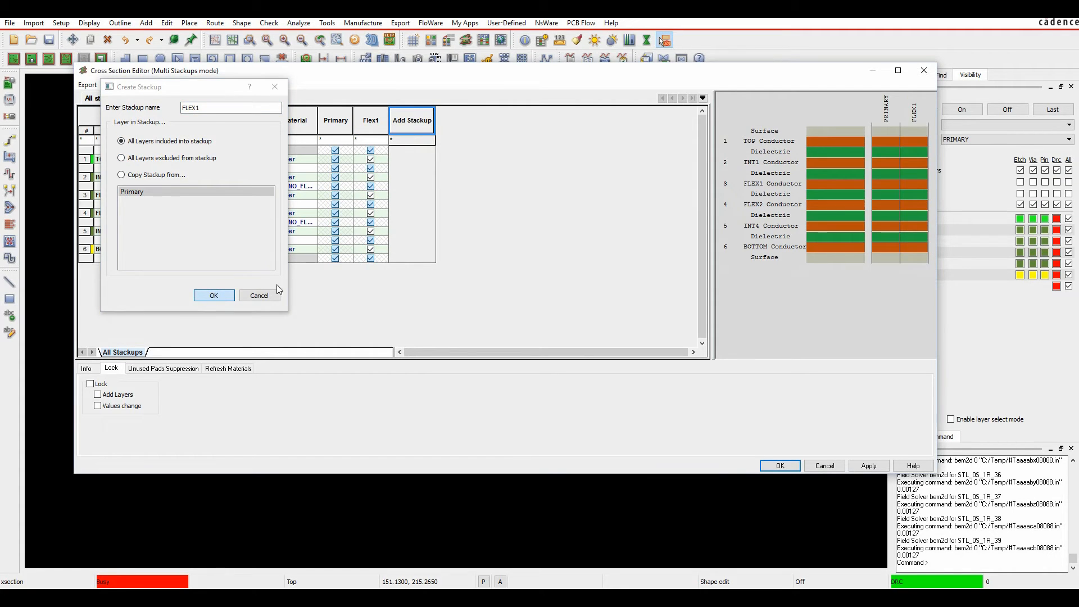
click(214, 295)
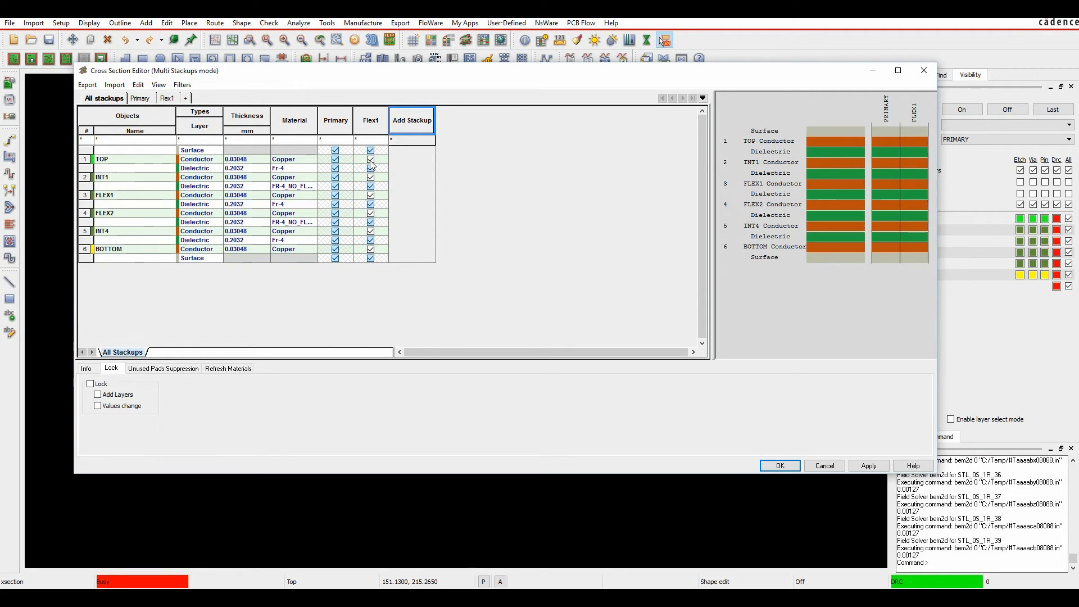
Step: Exclude every layer except FLEX1, the core and FLEX2 from the Flex1 stackup
click(371, 159)
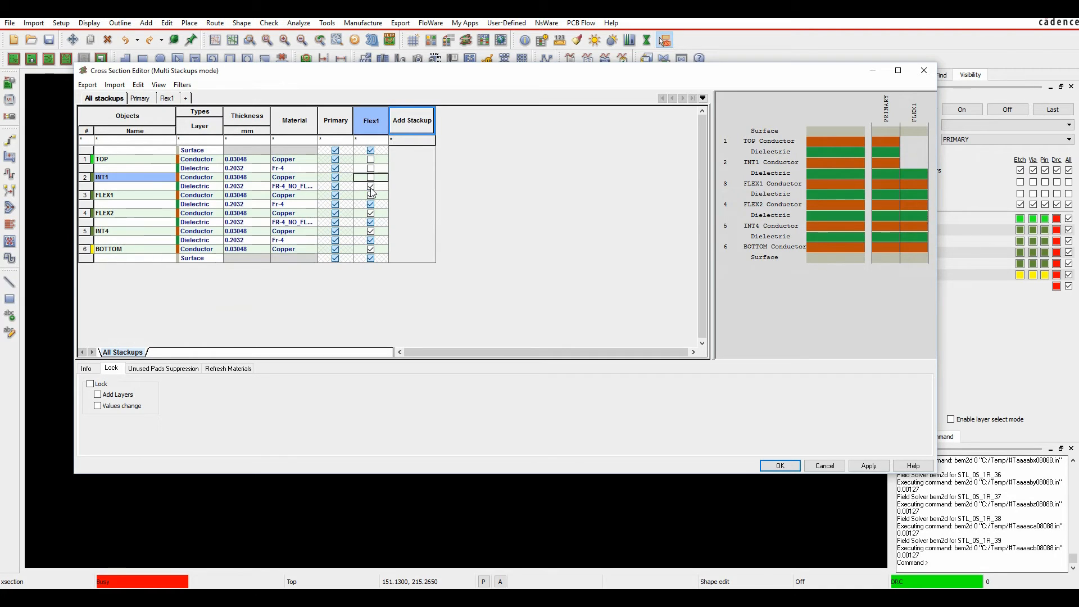
click(370, 186)
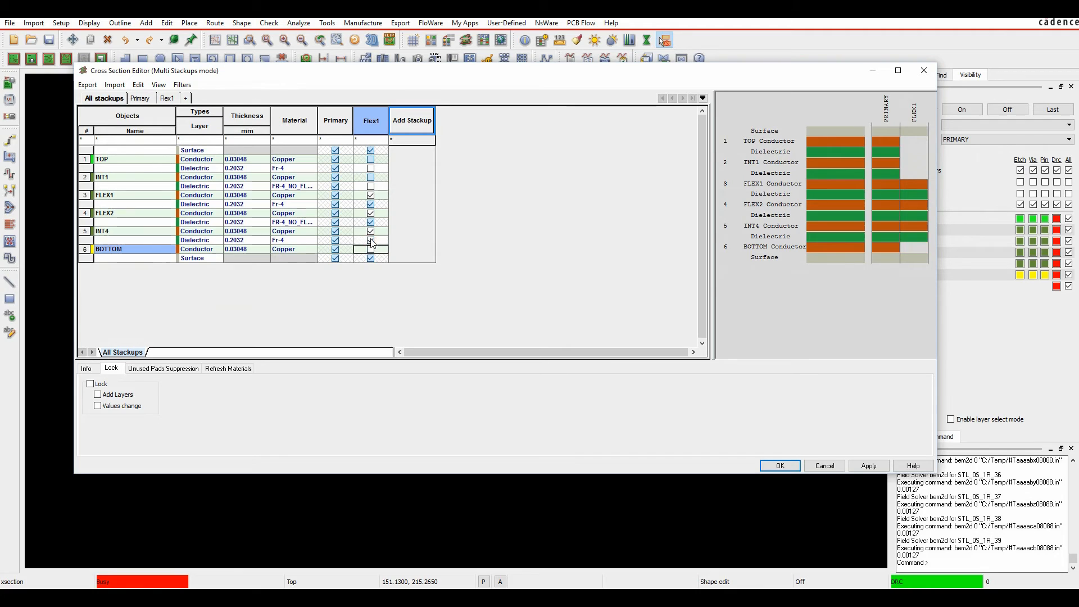
click(370, 249)
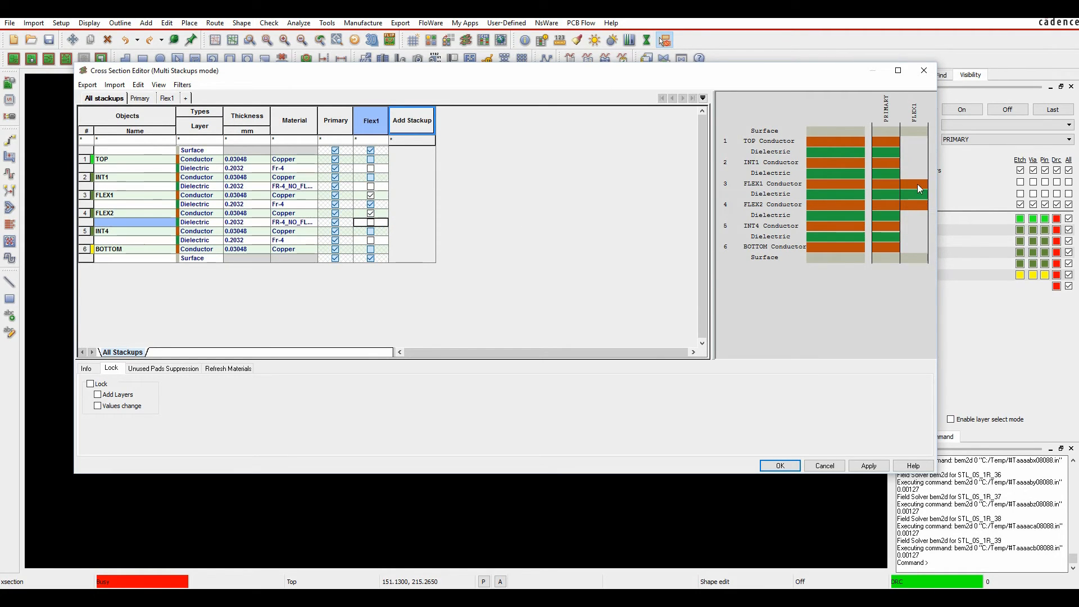
mouse_move(917, 200)
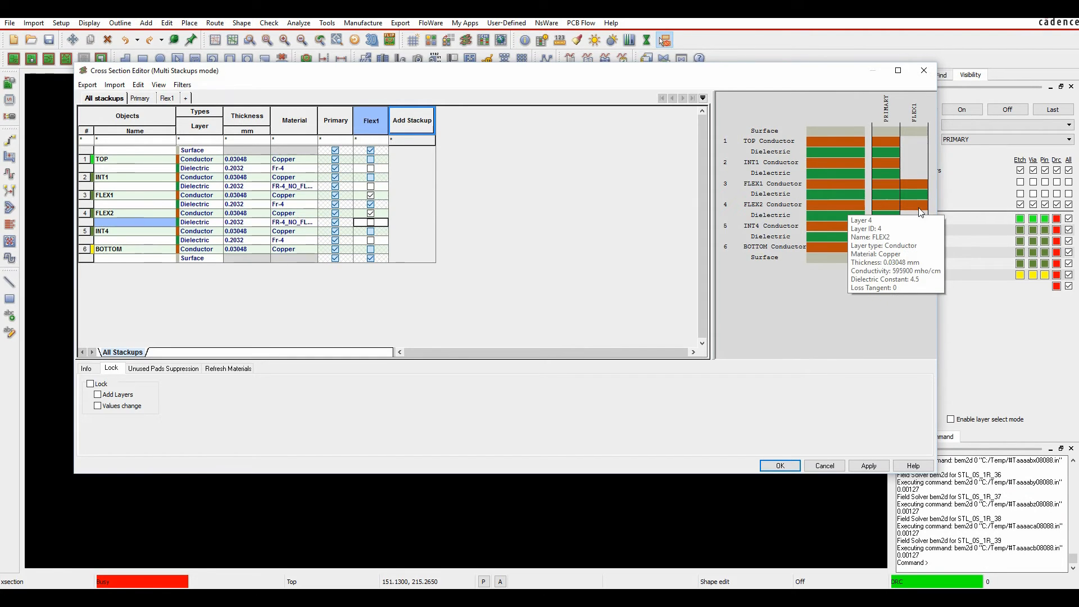
mouse_move(885, 269)
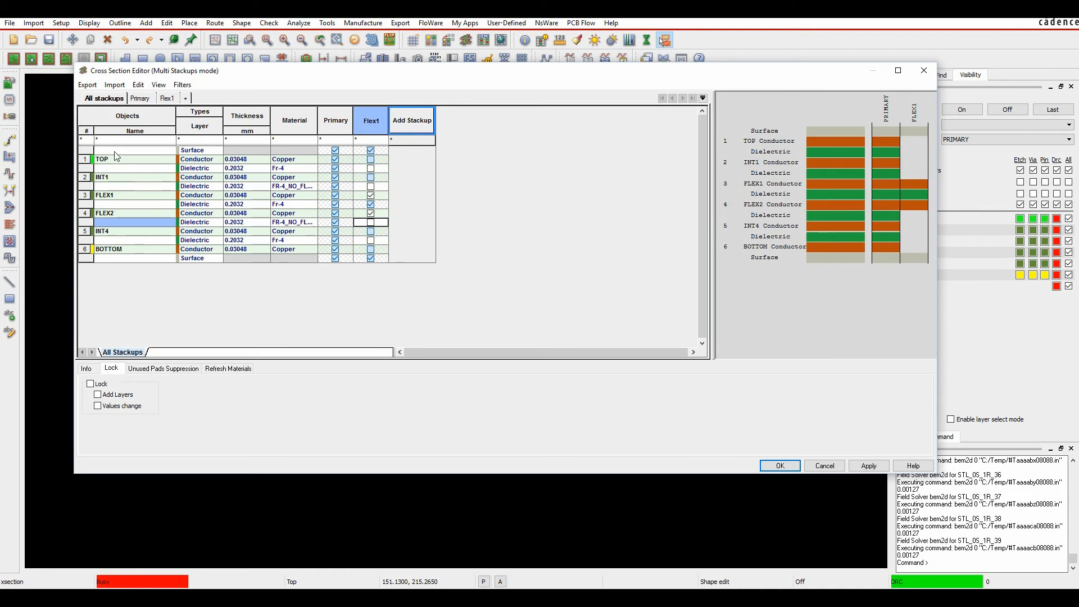
Step: Add a Soldermask Top layer of Soldermask Flexible Lpi above TOP
right_click(103, 159)
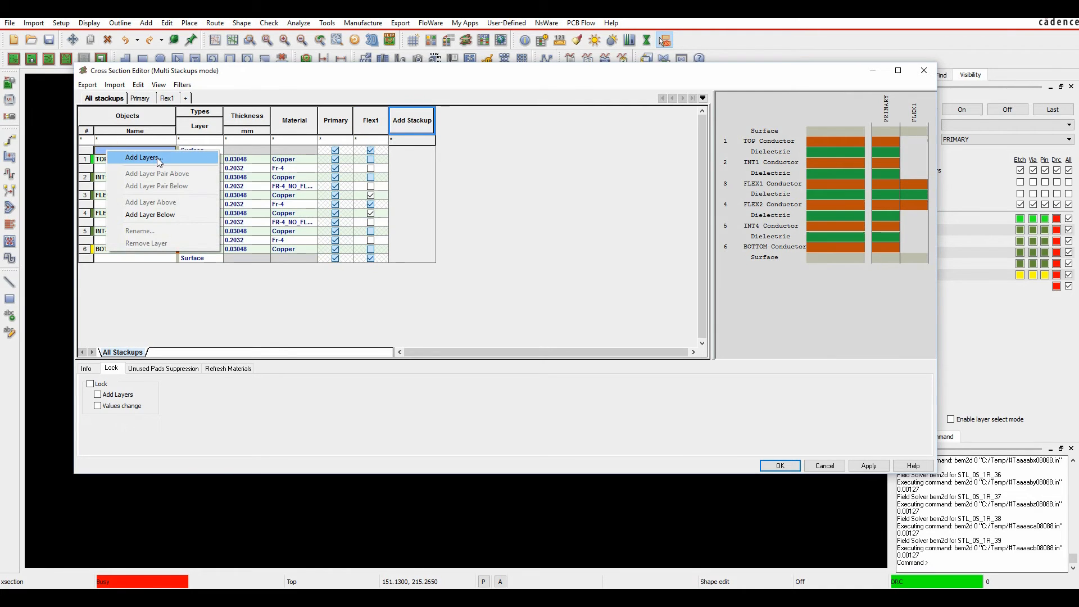
click(141, 157)
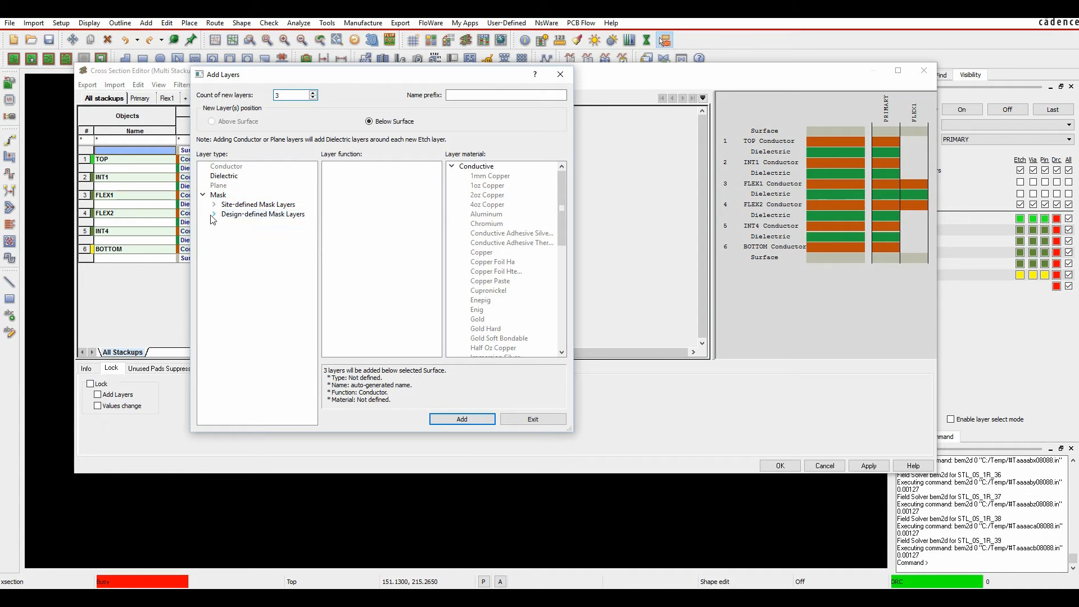
click(213, 214)
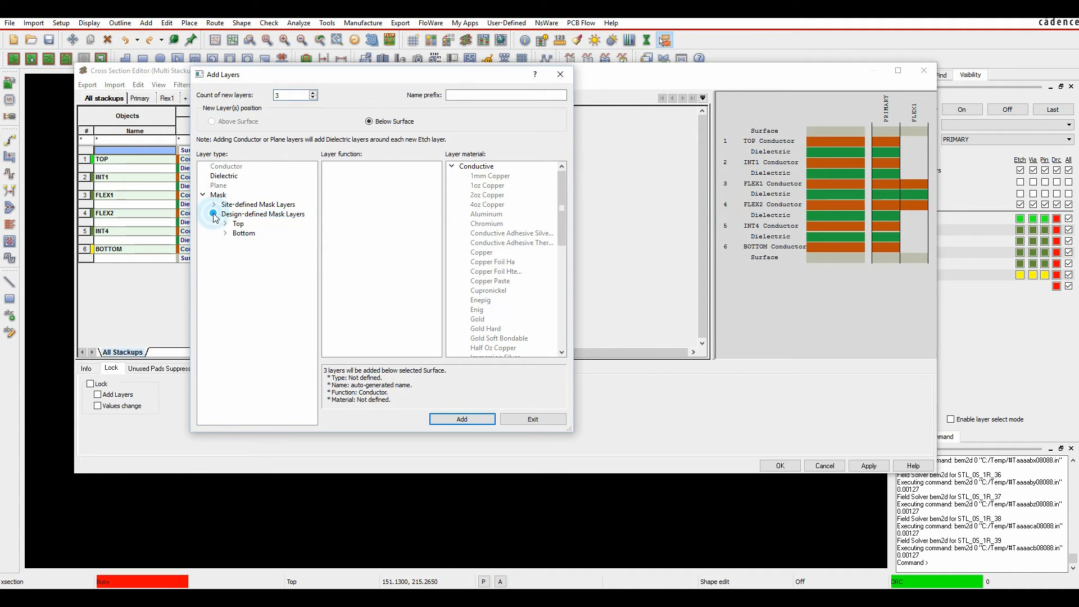
click(226, 223)
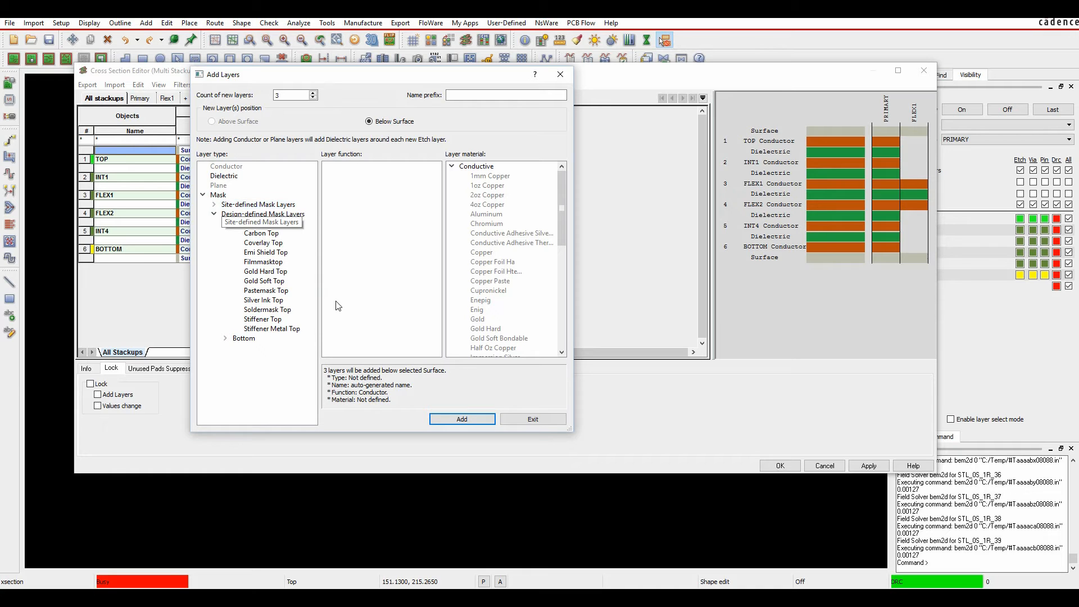
click(267, 309)
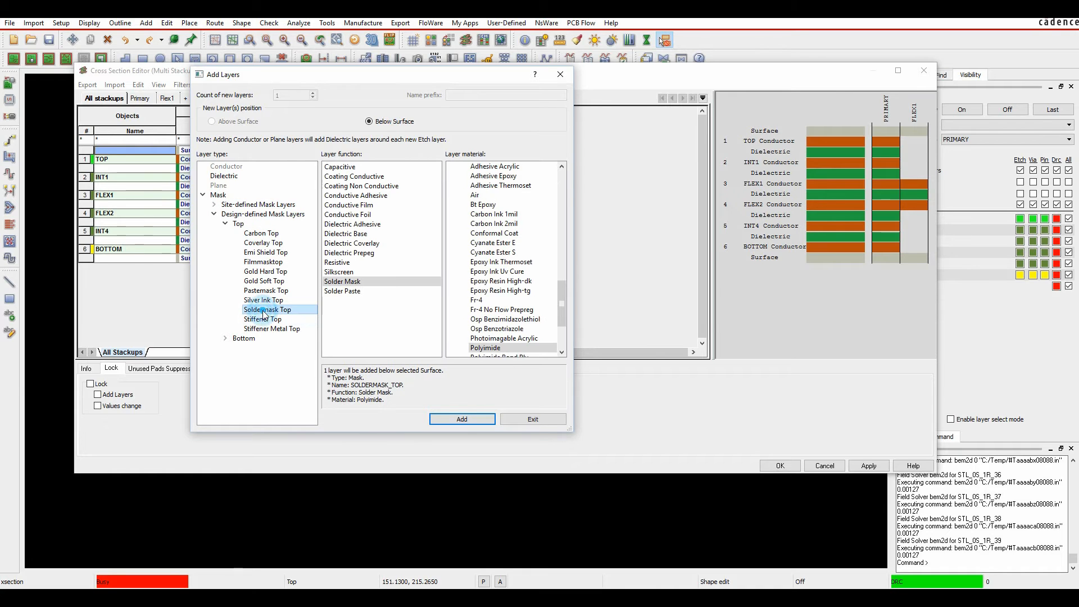
scroll(down, 3)
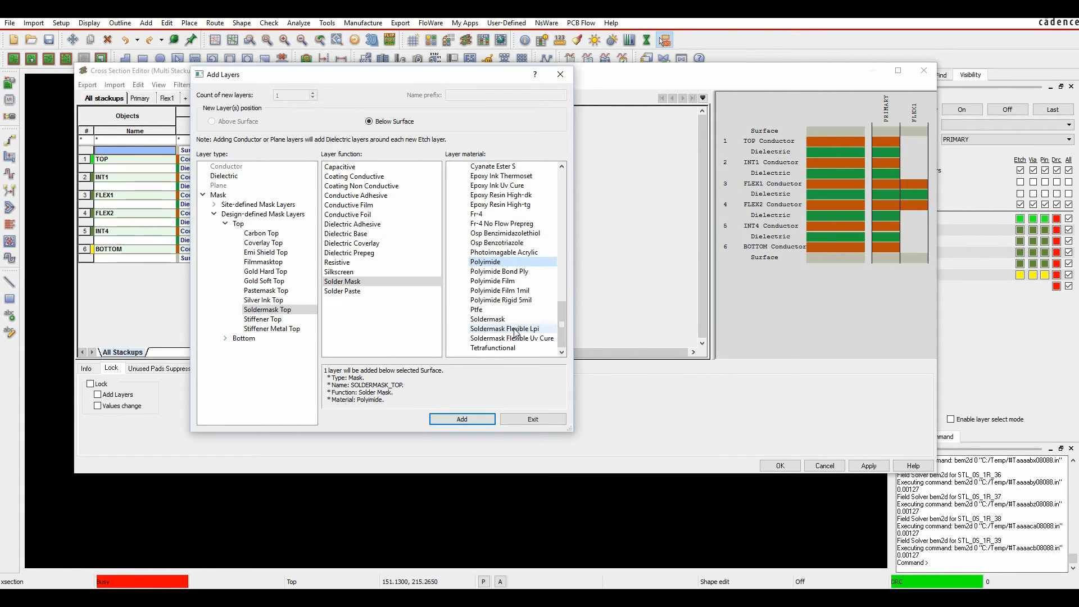
click(504, 328)
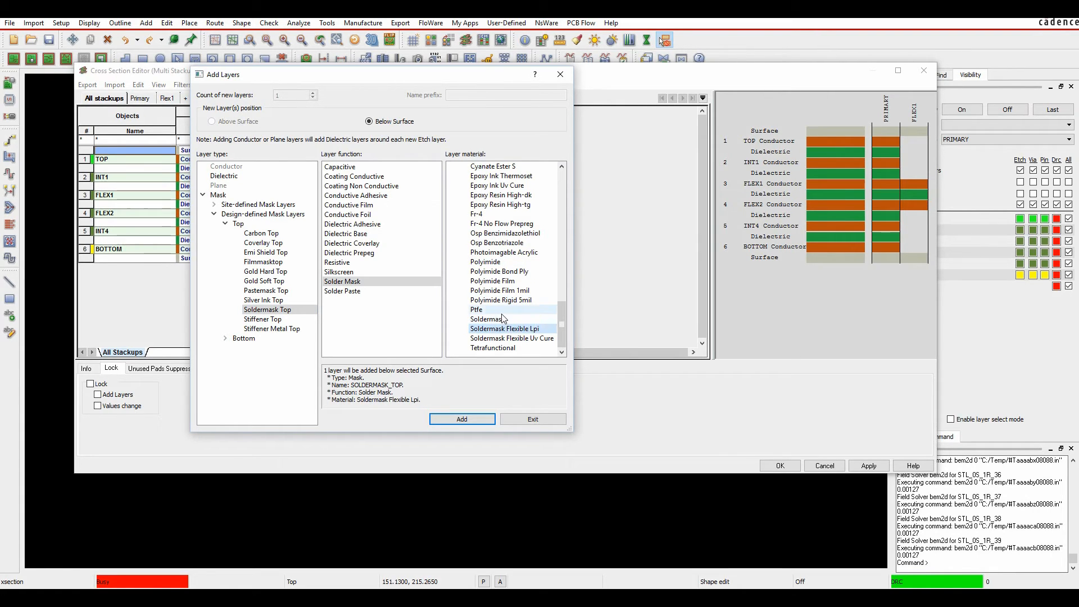
click(460, 418)
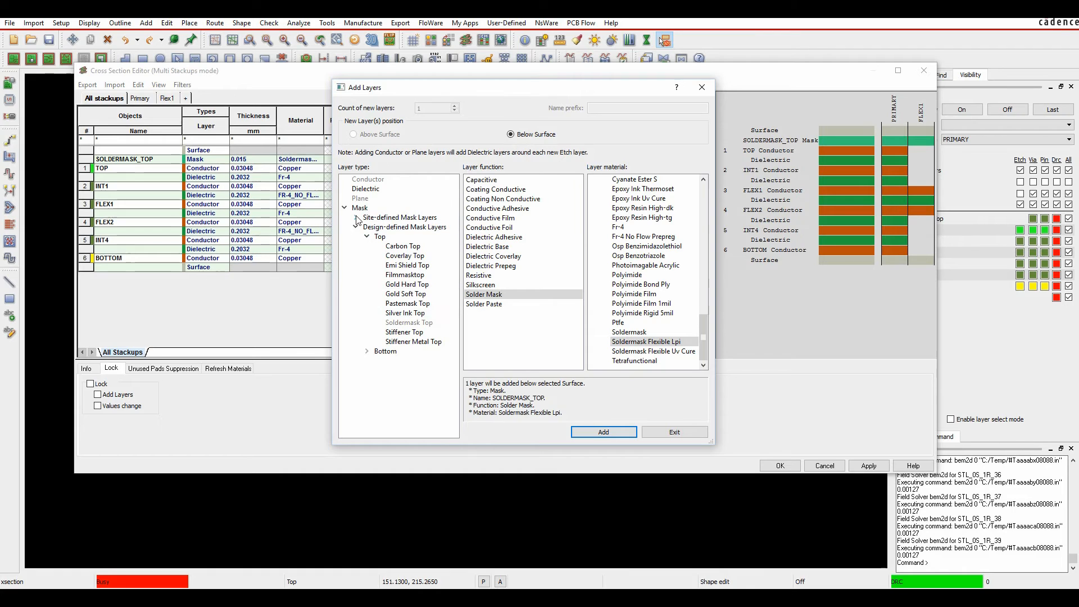
Step: Add an ADHESIVE_TOP layer with the dielectric adhesive function
click(356, 217)
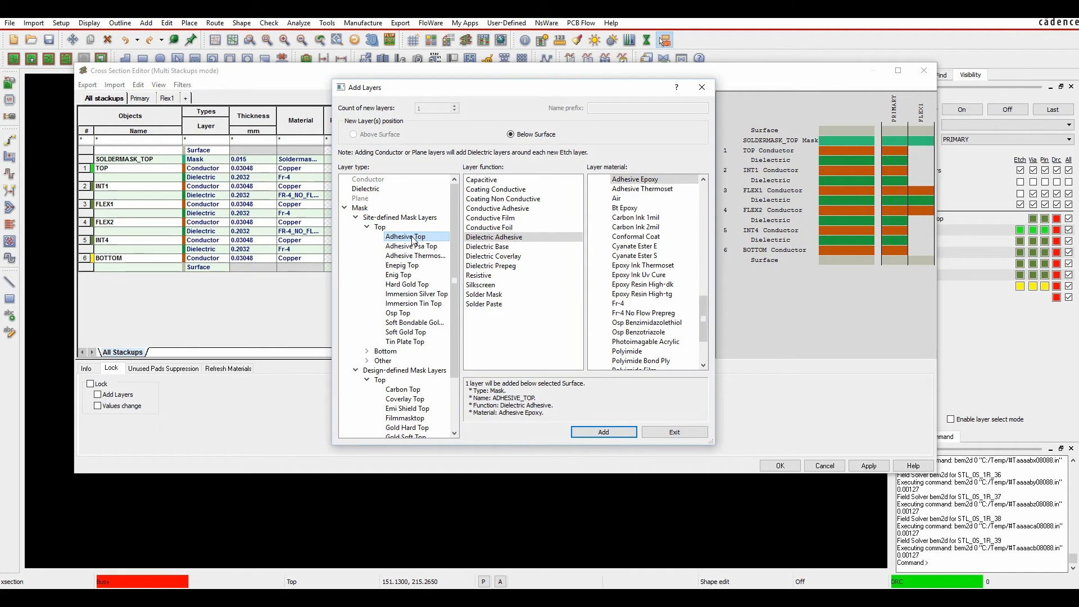
click(494, 237)
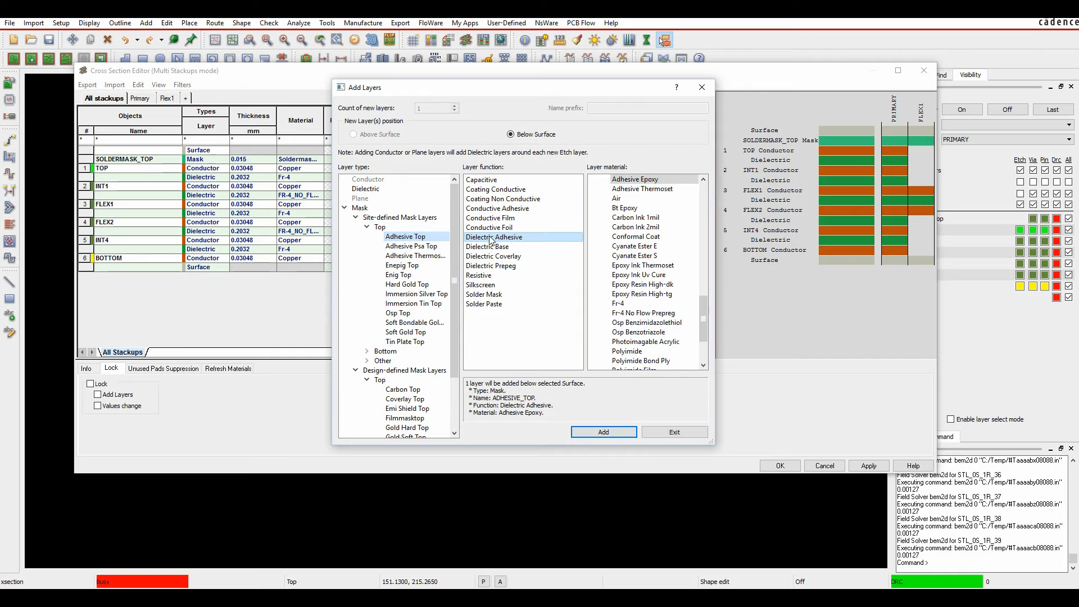
mouse_move(698, 212)
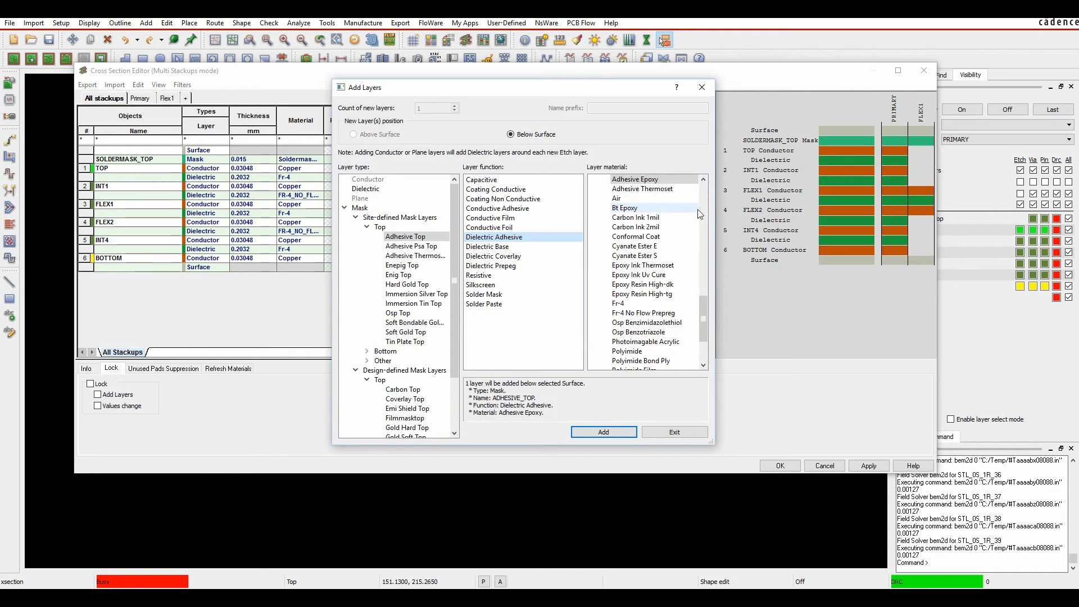
click(603, 432)
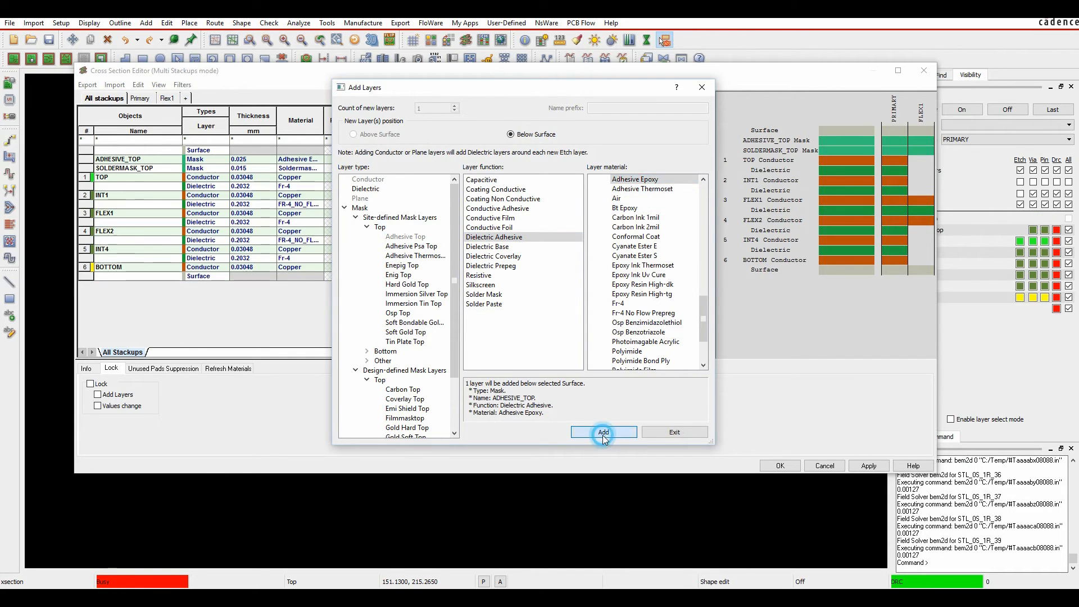
click(601, 432)
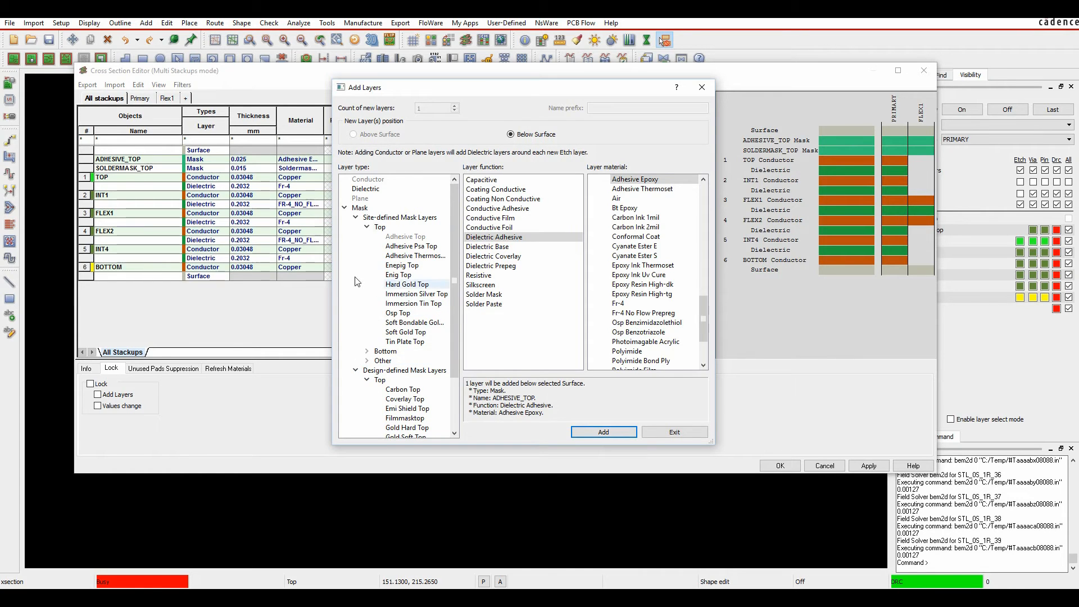
Step: Add a polyimide COVERLAY_TOP layer and an Fr-4 STIFFENER_TOP layer
click(356, 217)
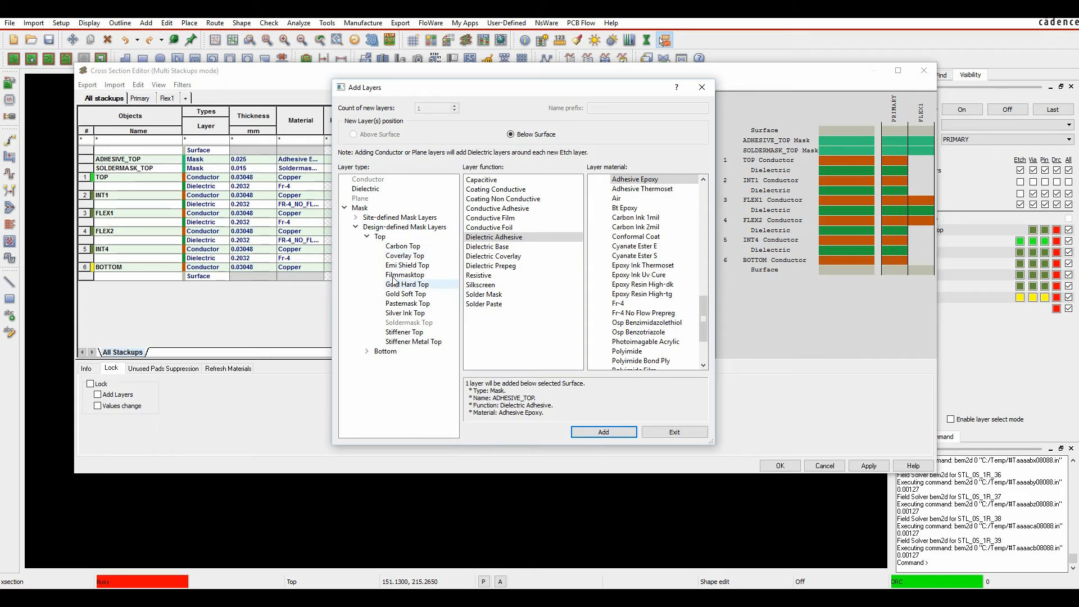
click(404, 256)
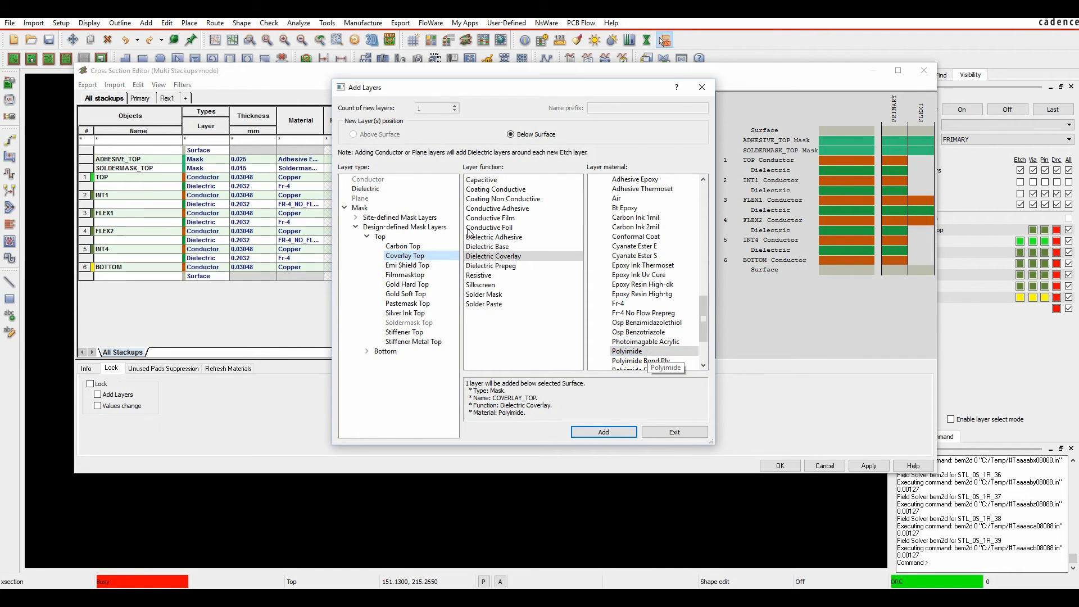
click(603, 432)
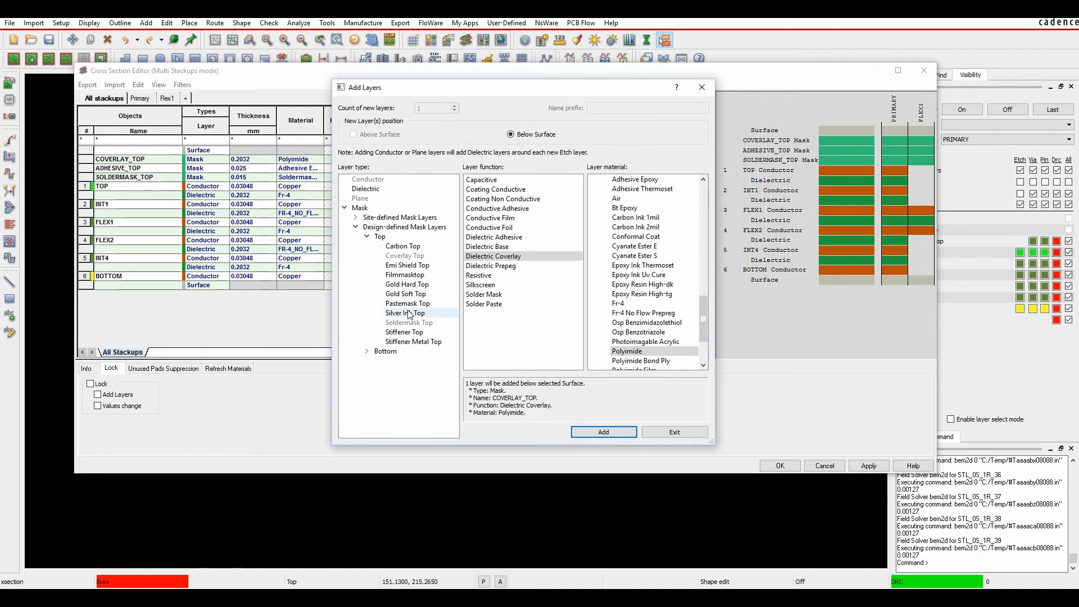
click(404, 331)
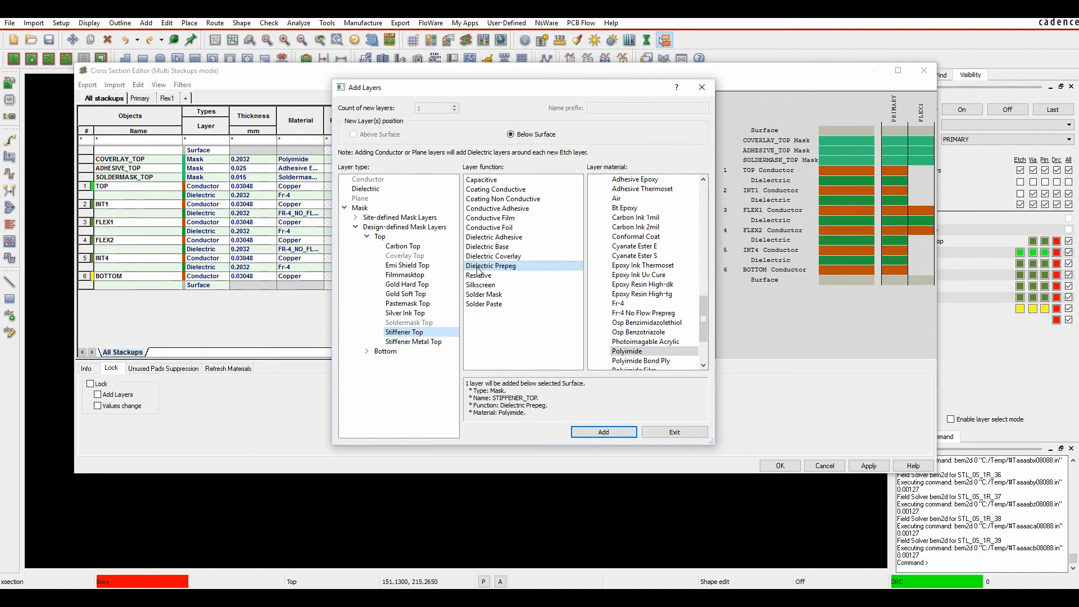
mouse_move(480, 276)
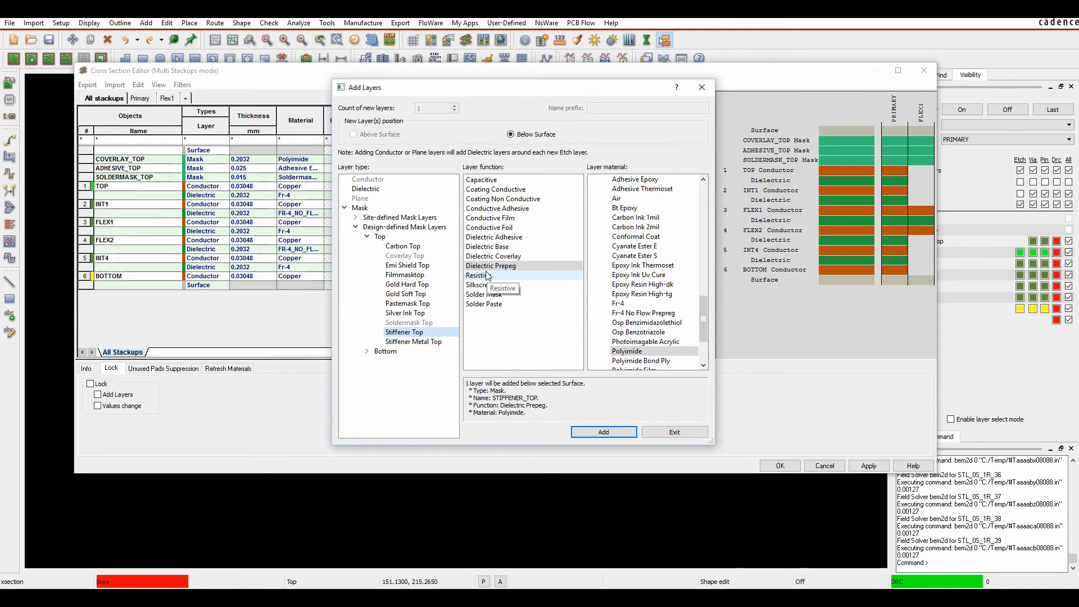
mouse_move(703, 319)
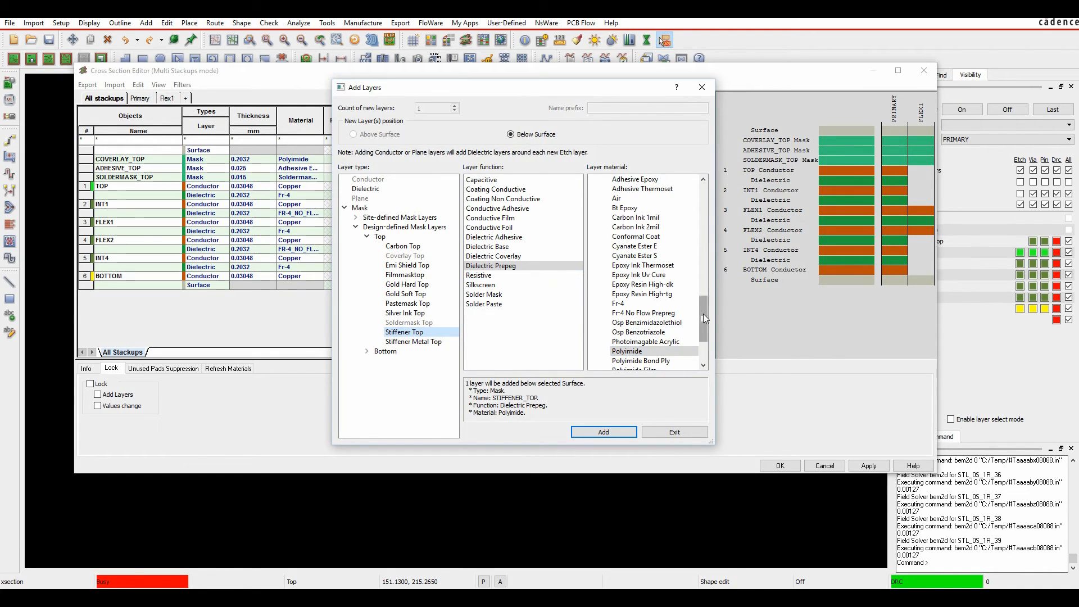
click(617, 303)
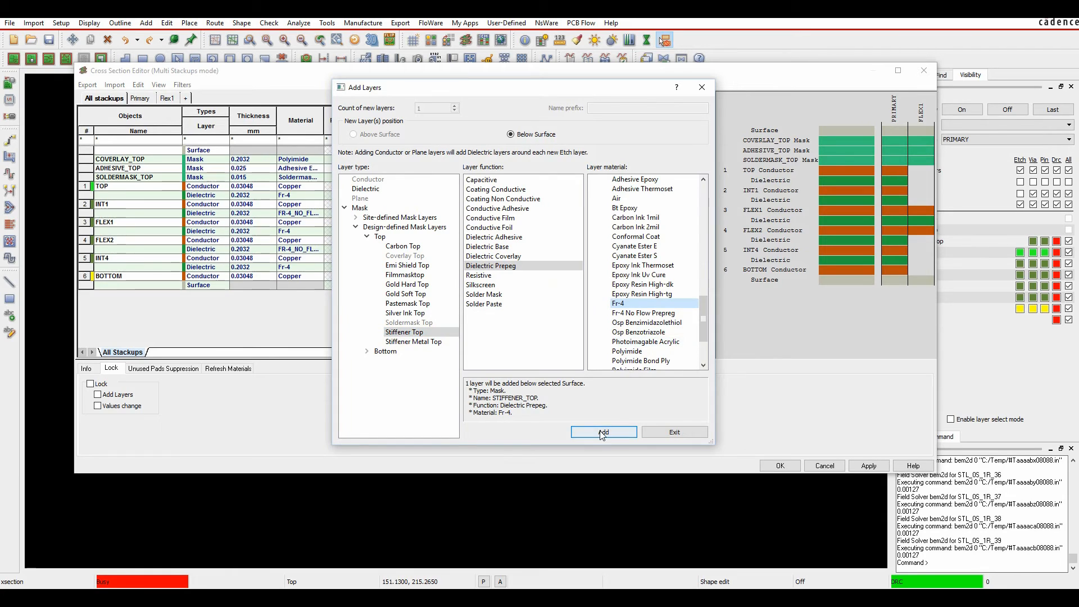
click(603, 432)
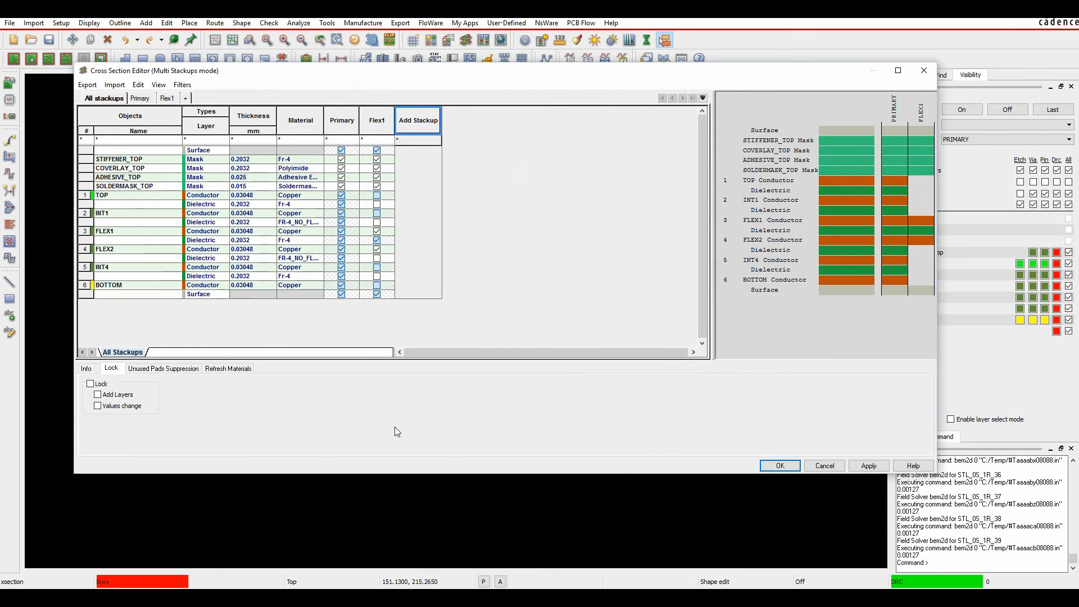
Step: Add a bottom soldermask layer below the BOTTOM copper
right_click(138, 294)
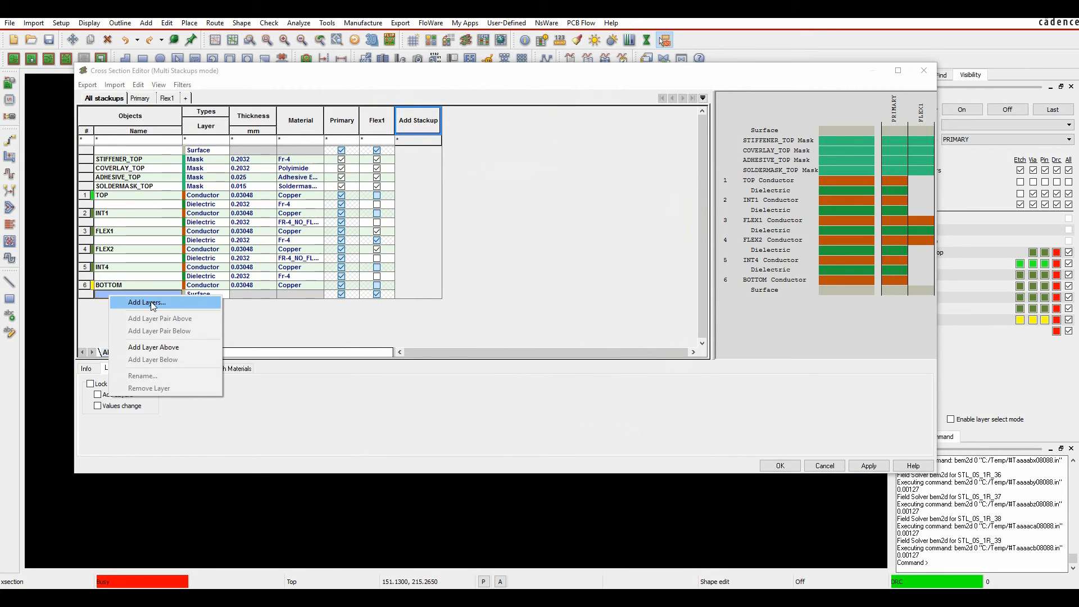
click(147, 303)
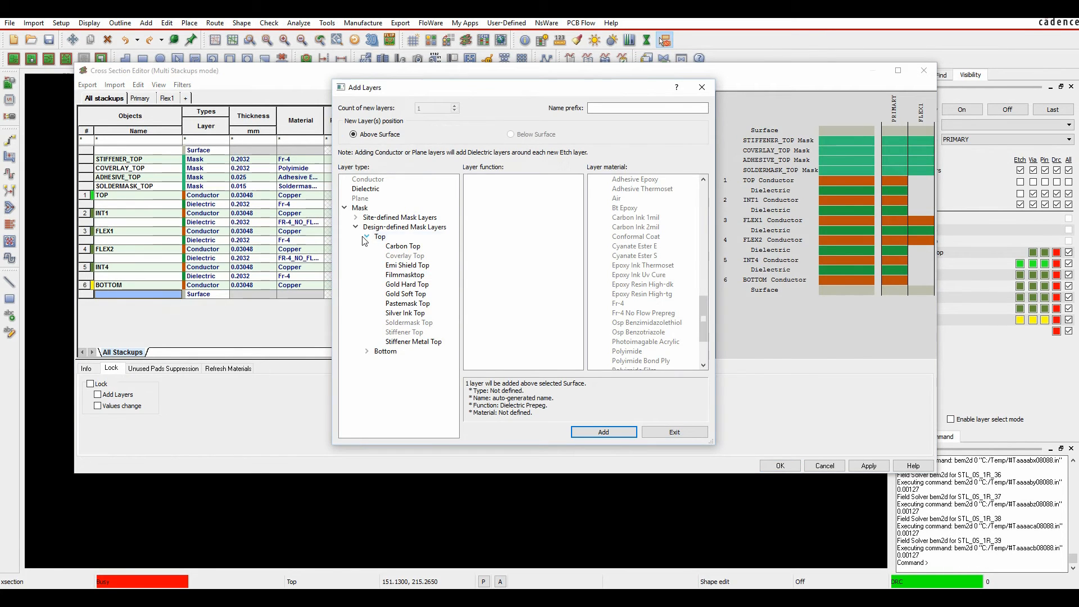
click(367, 246)
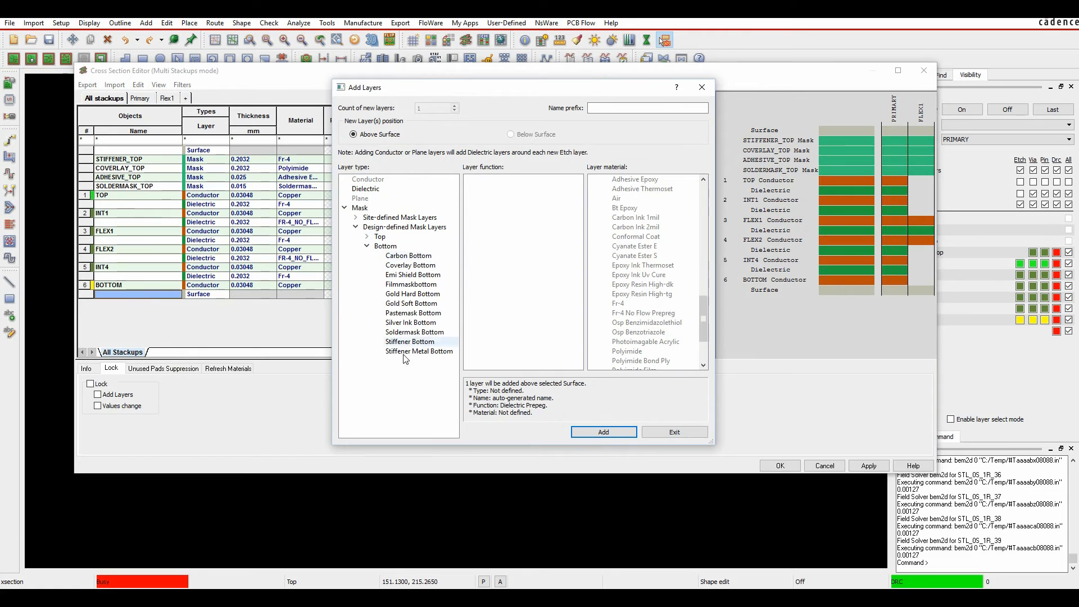
click(413, 332)
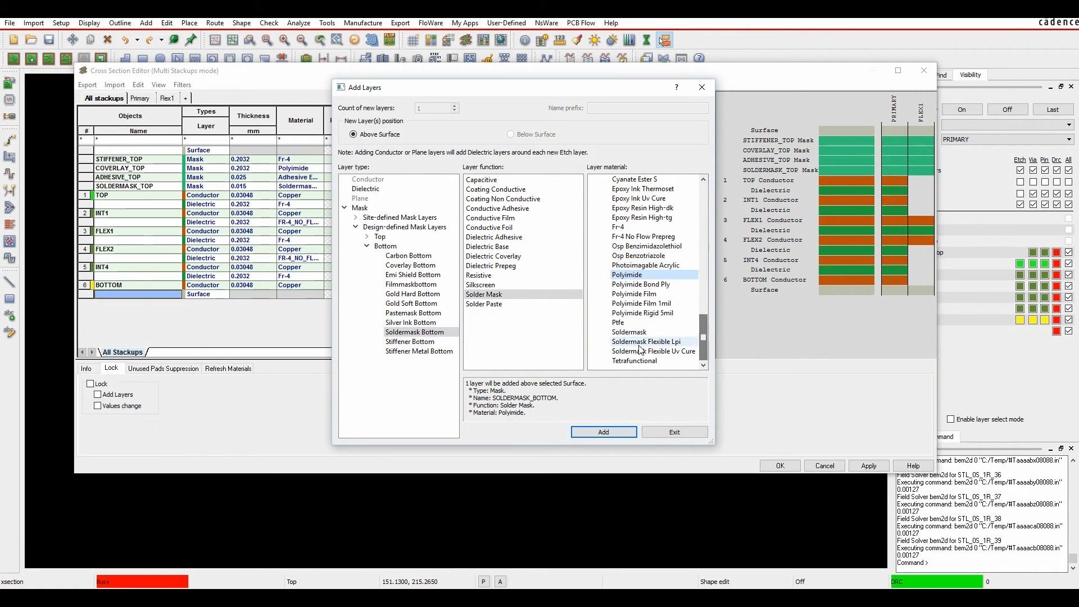
click(603, 432)
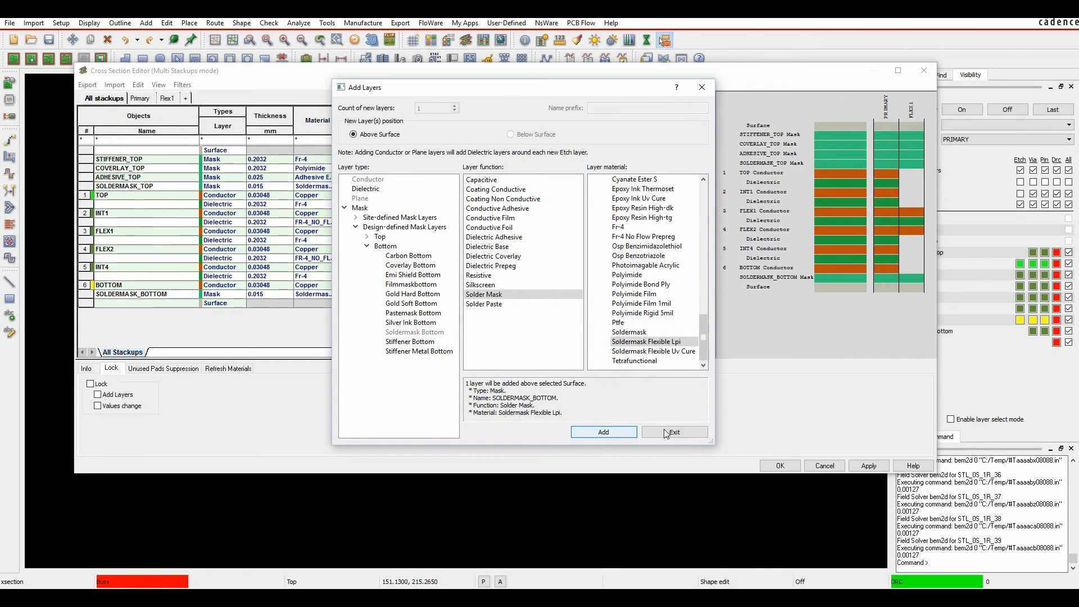
Step: Add ADHESIVE_BOTTOM as dielectric adhesive, plus a COVERLAY_BOTTOM layer
click(356, 217)
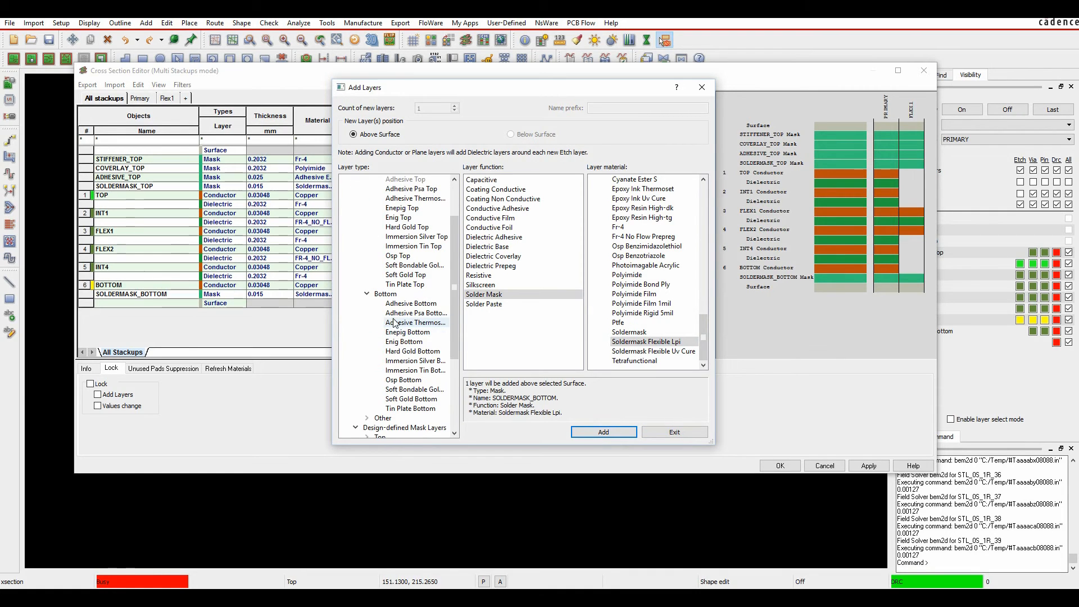
click(494, 237)
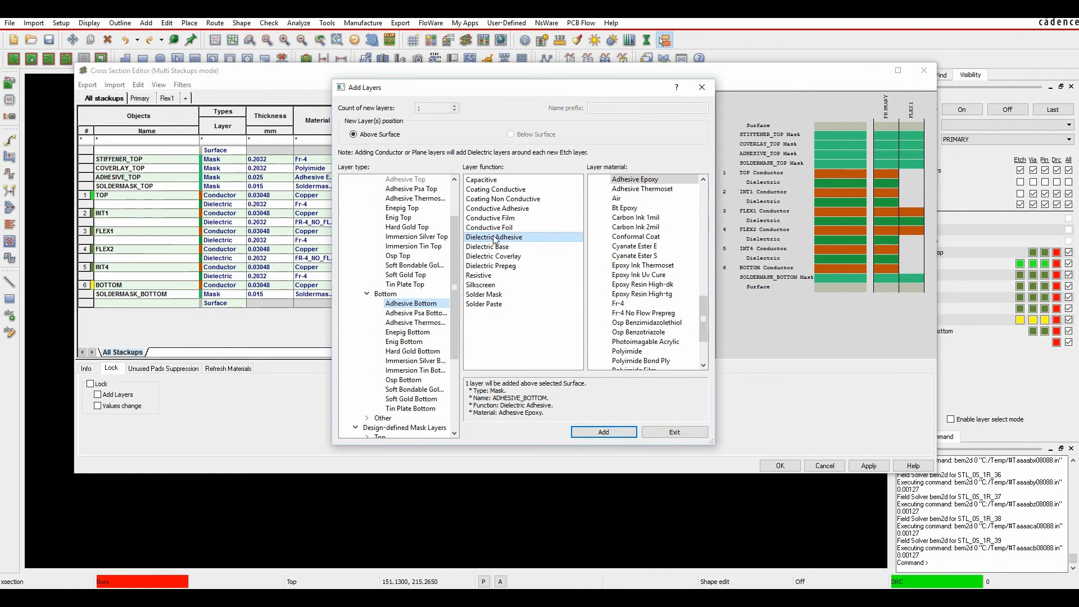
click(602, 432)
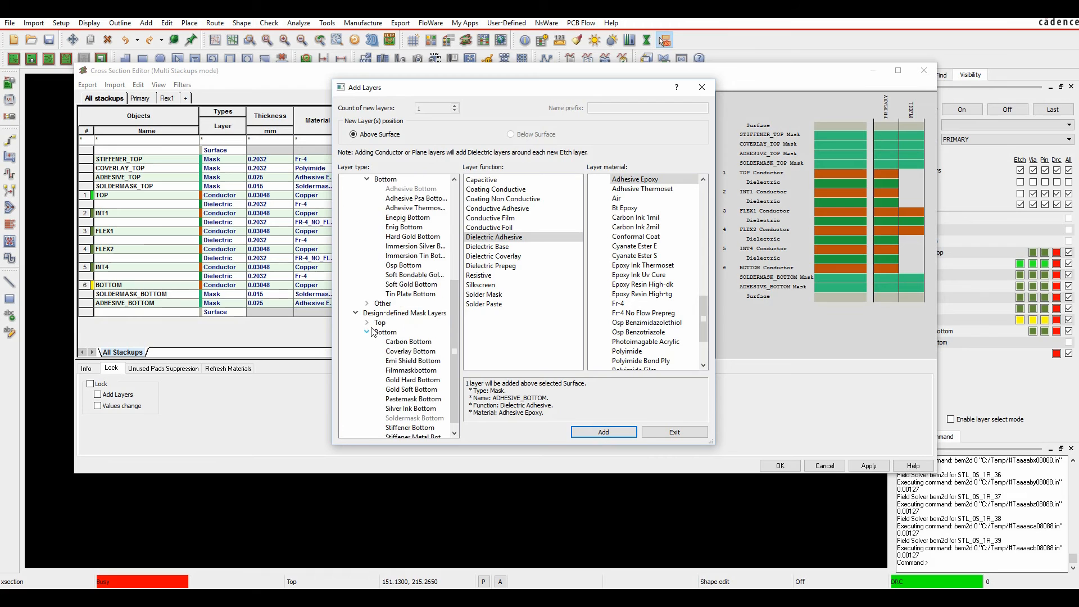
click(411, 341)
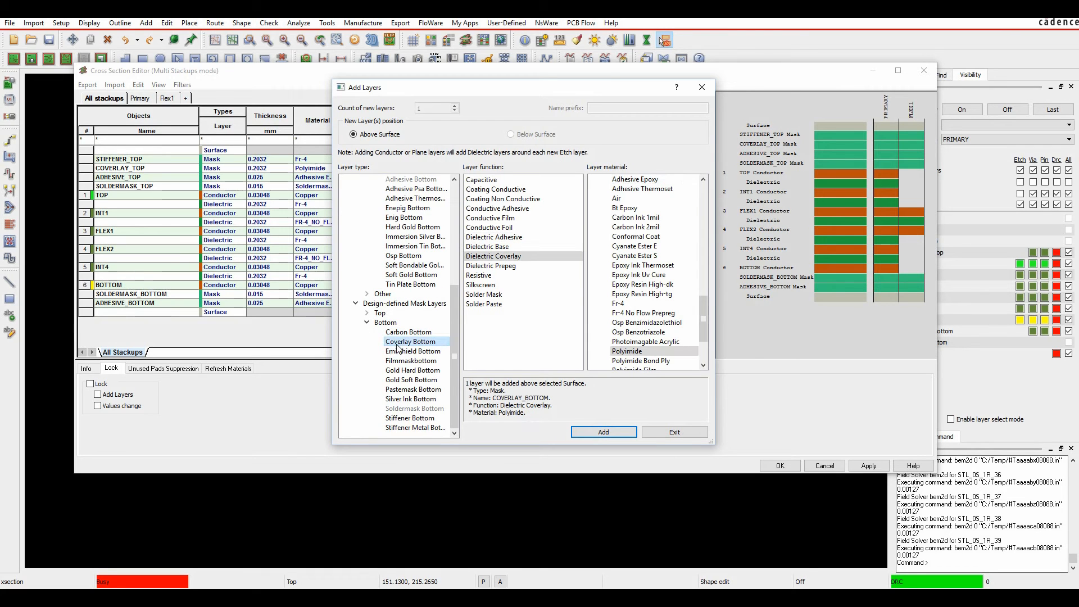
click(603, 432)
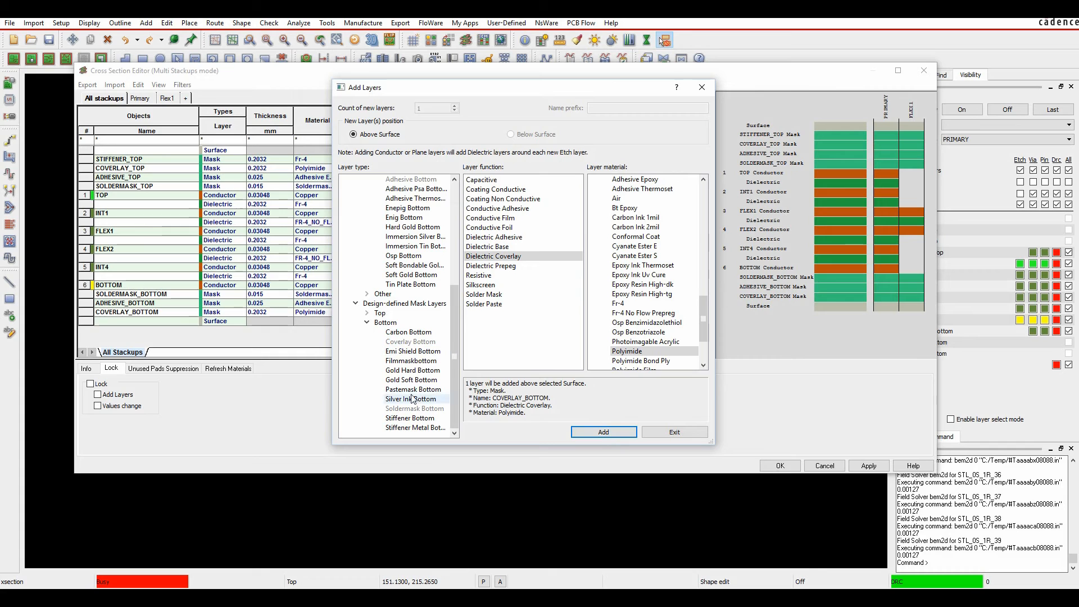
Step: Add a GOLD_SOFT_BOTTOM layer with Gold Soft Bondable material
click(412, 380)
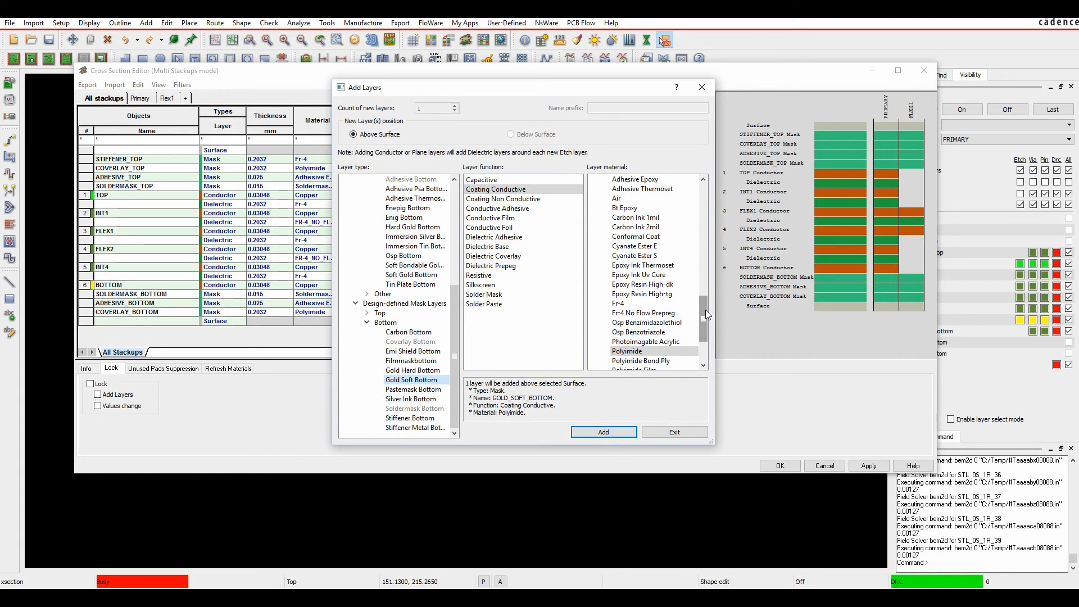
scroll(down, 3)
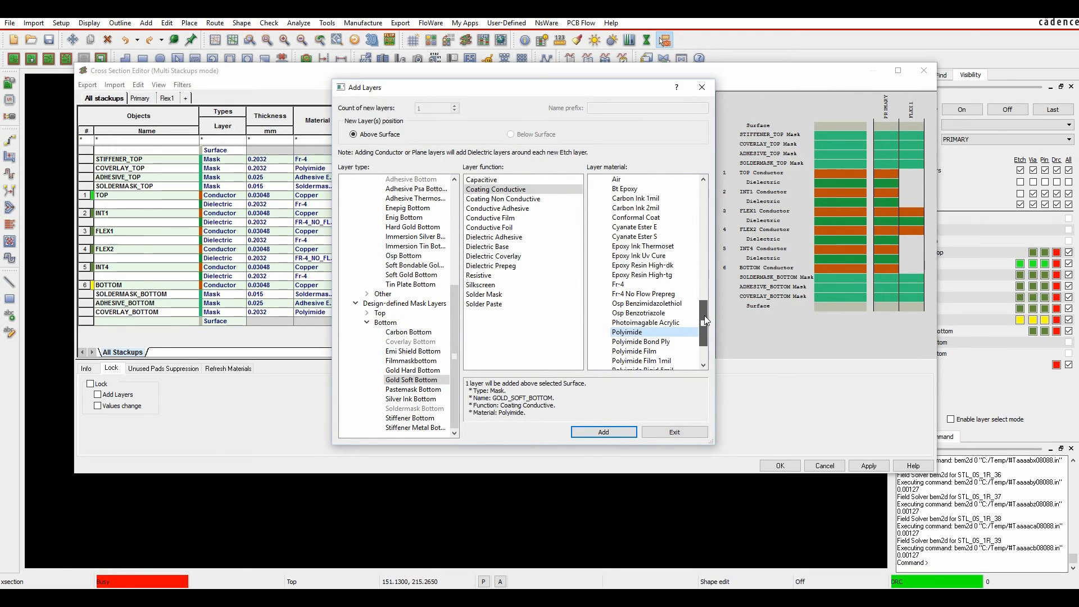
scroll(down, 3)
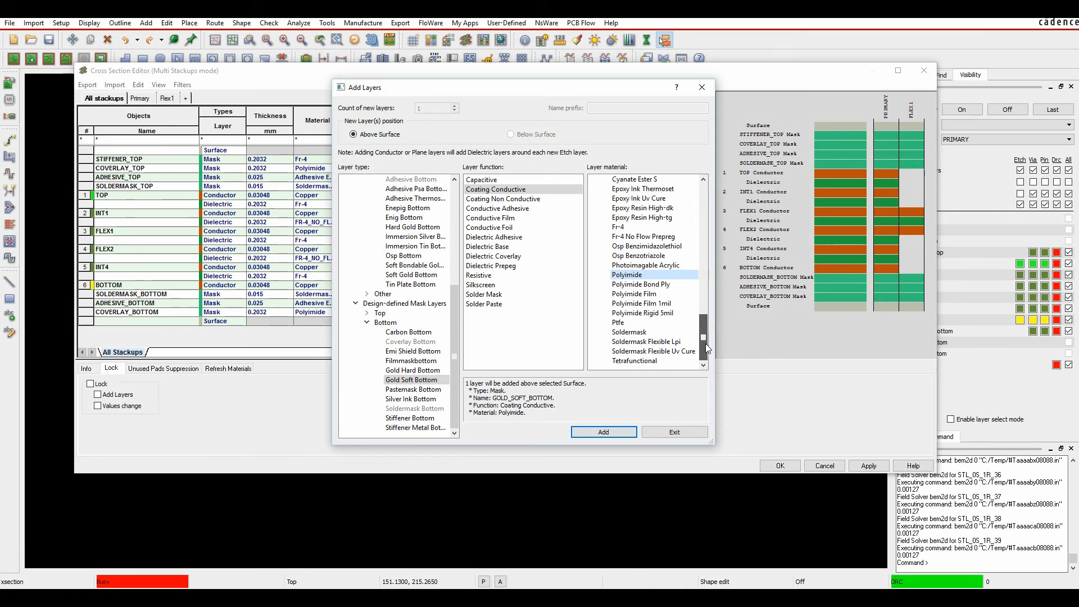
scroll(down, 3)
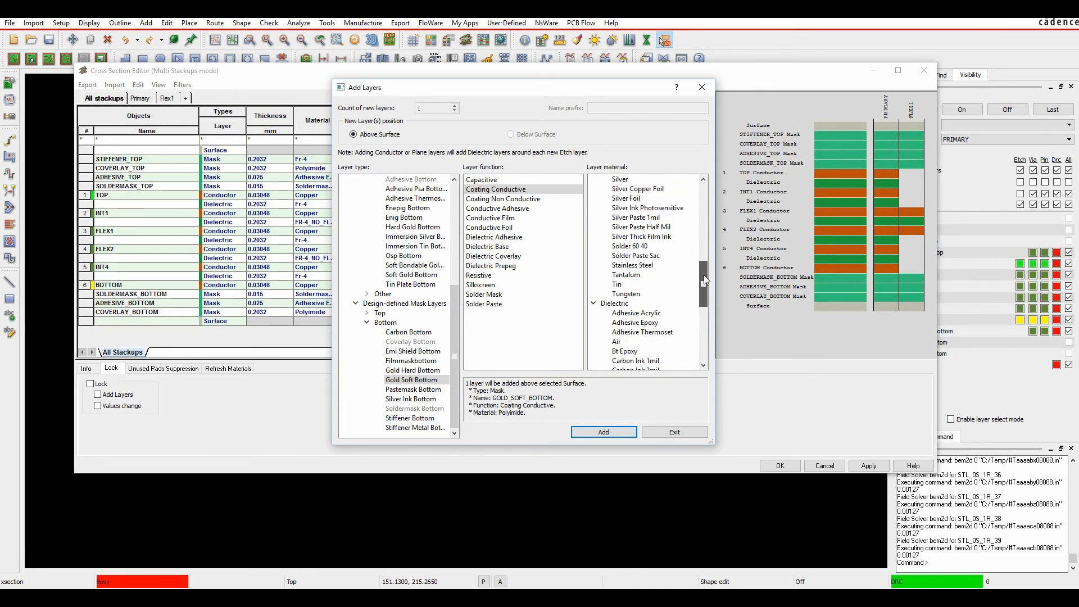
scroll(up, 3)
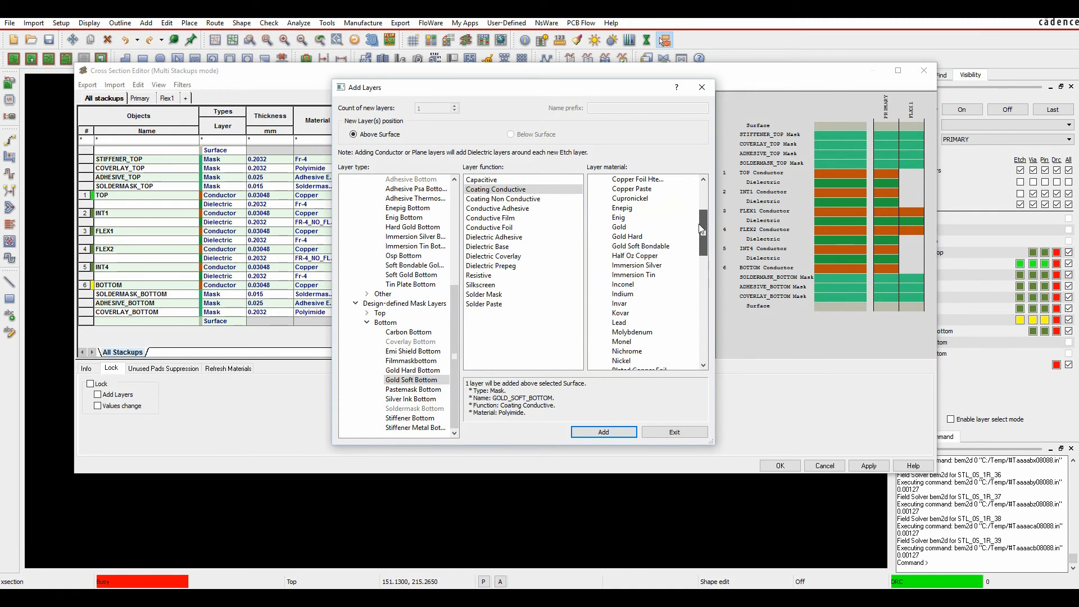
click(640, 245)
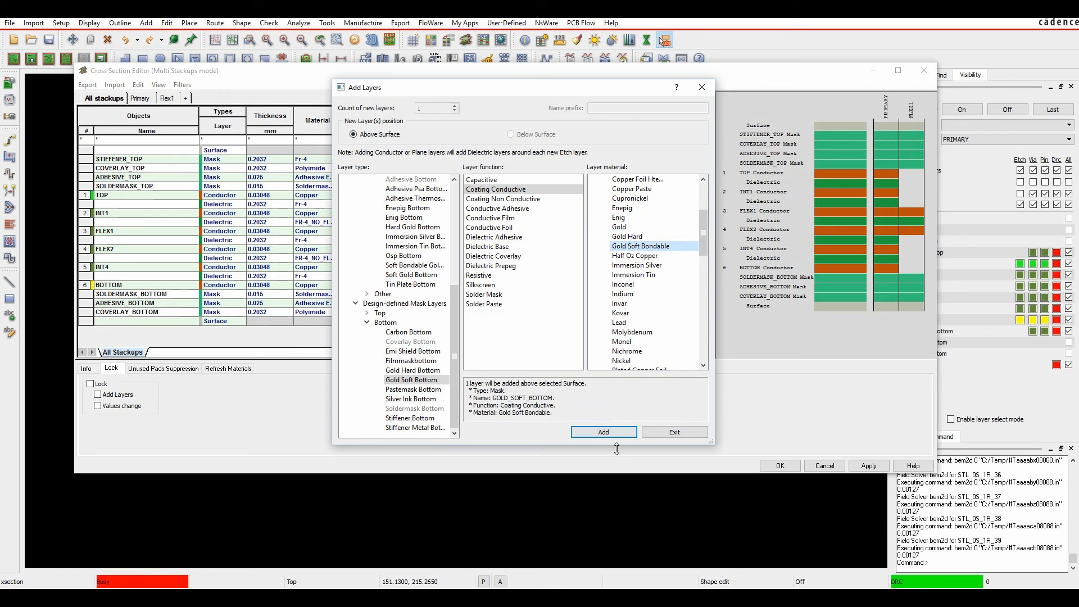
click(602, 432)
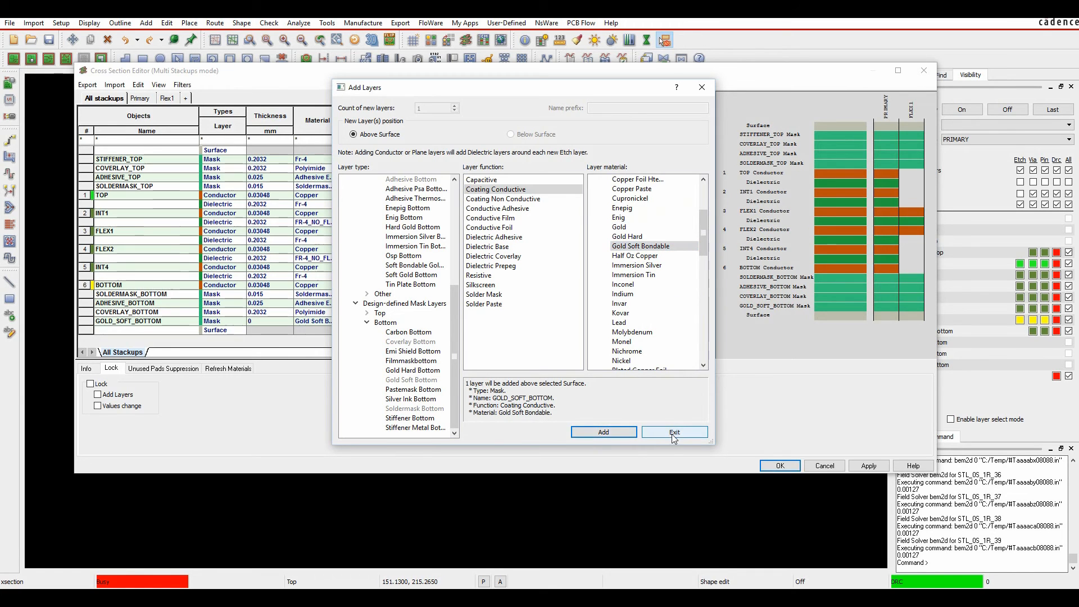
Step: Close Add Layers and confirm the mask layer order with STIFFENER_TOP outermost
click(674, 432)
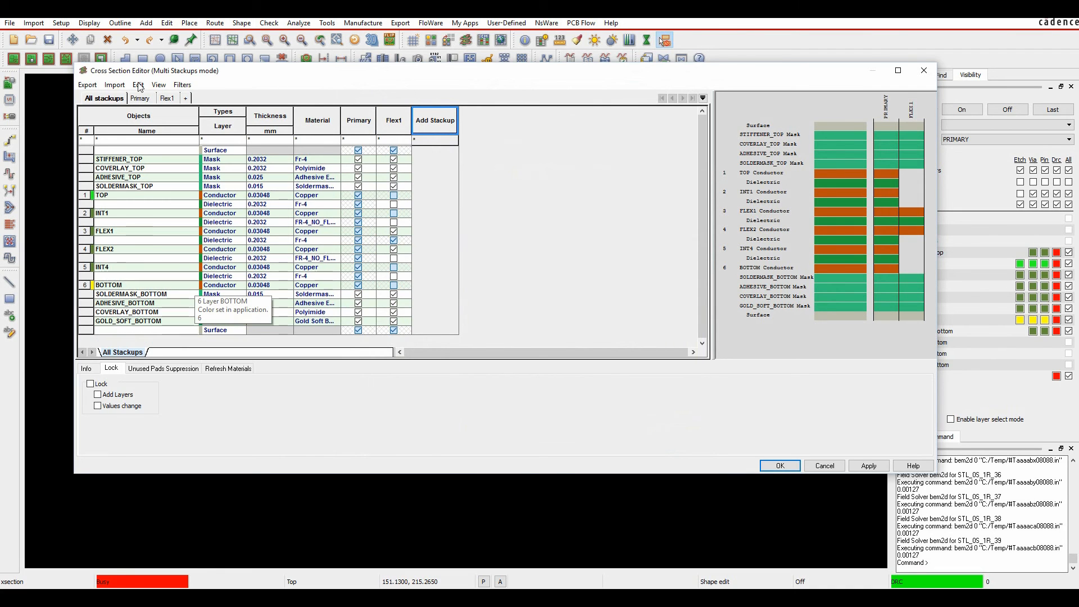
click(137, 84)
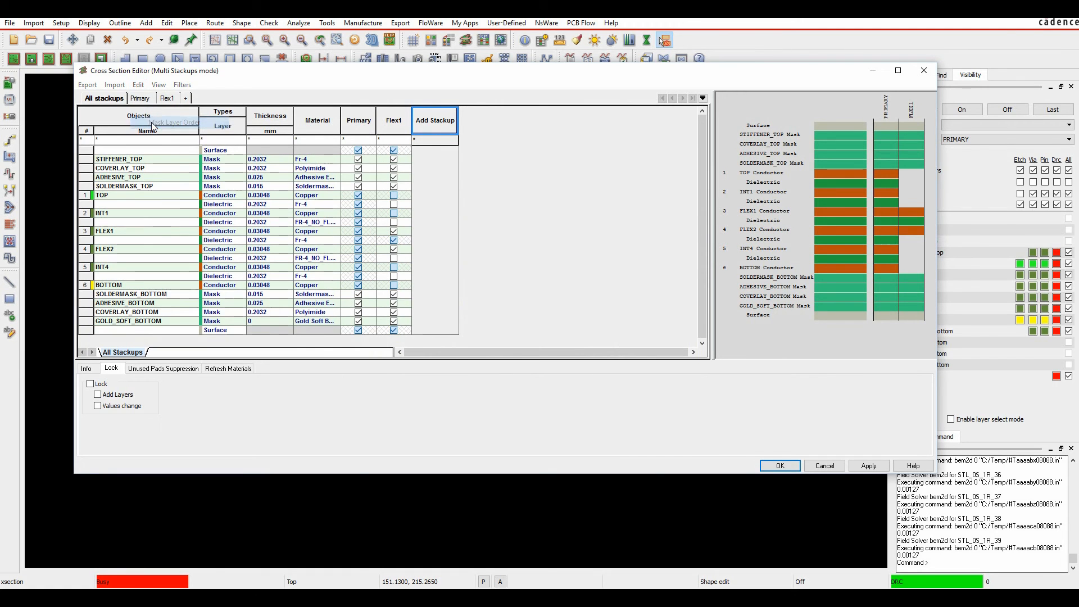
click(172, 122)
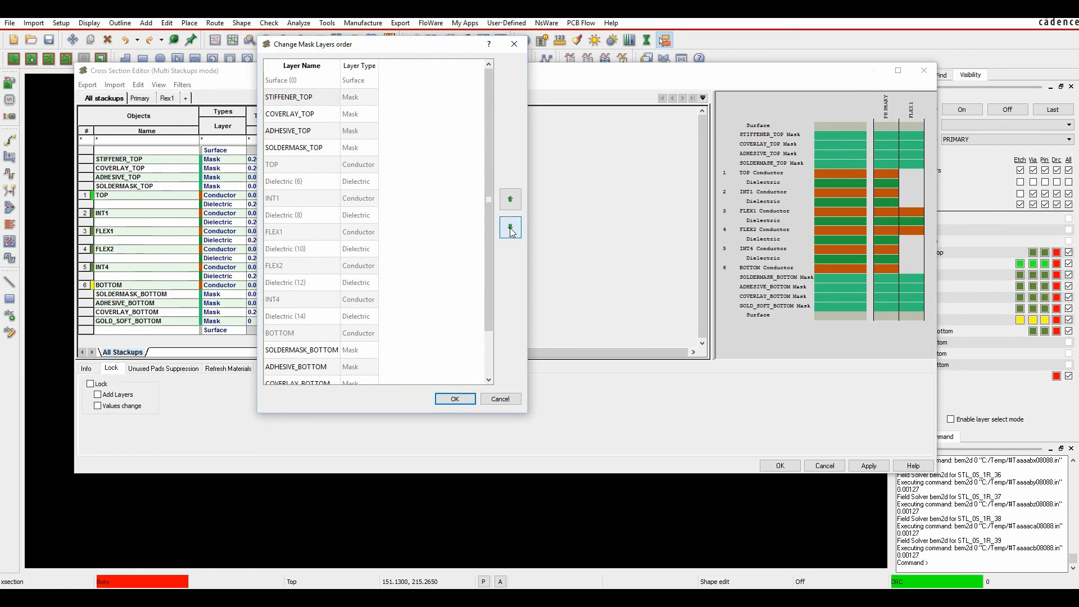
click(510, 199)
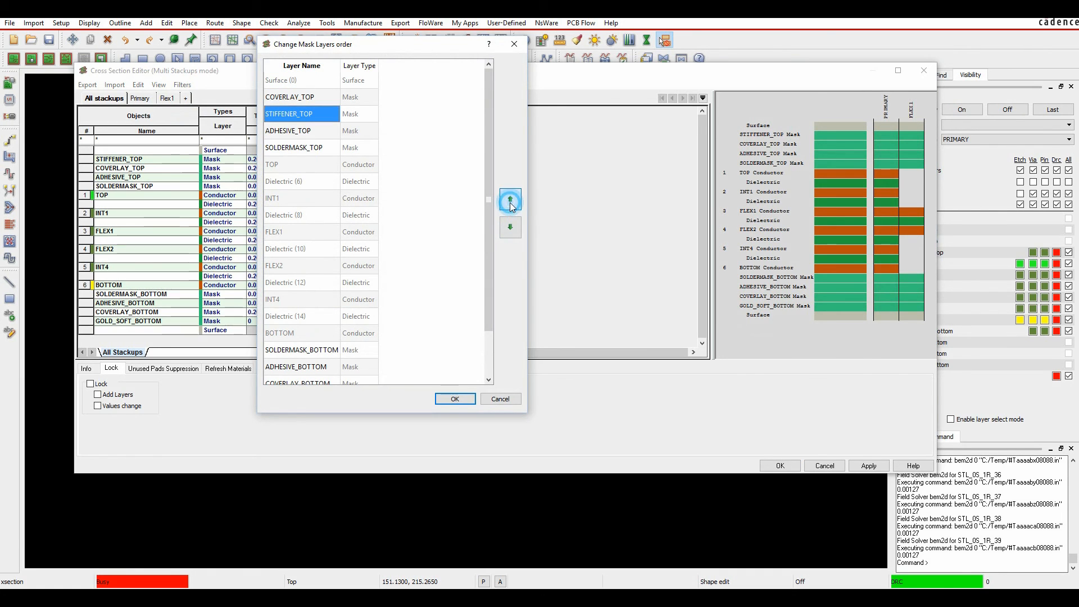
click(510, 199)
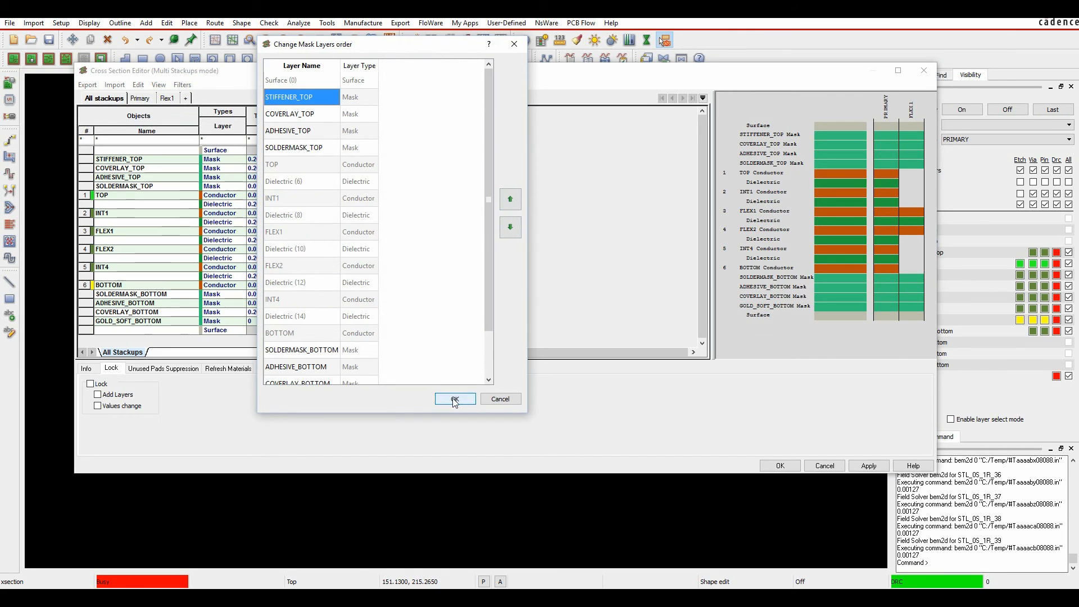
click(454, 399)
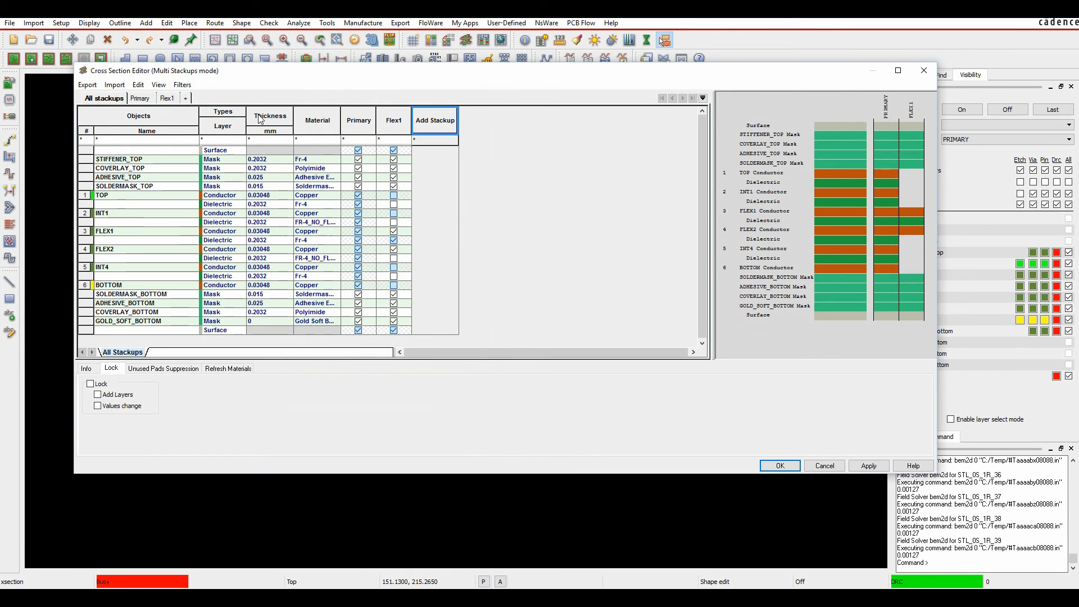
click(140, 97)
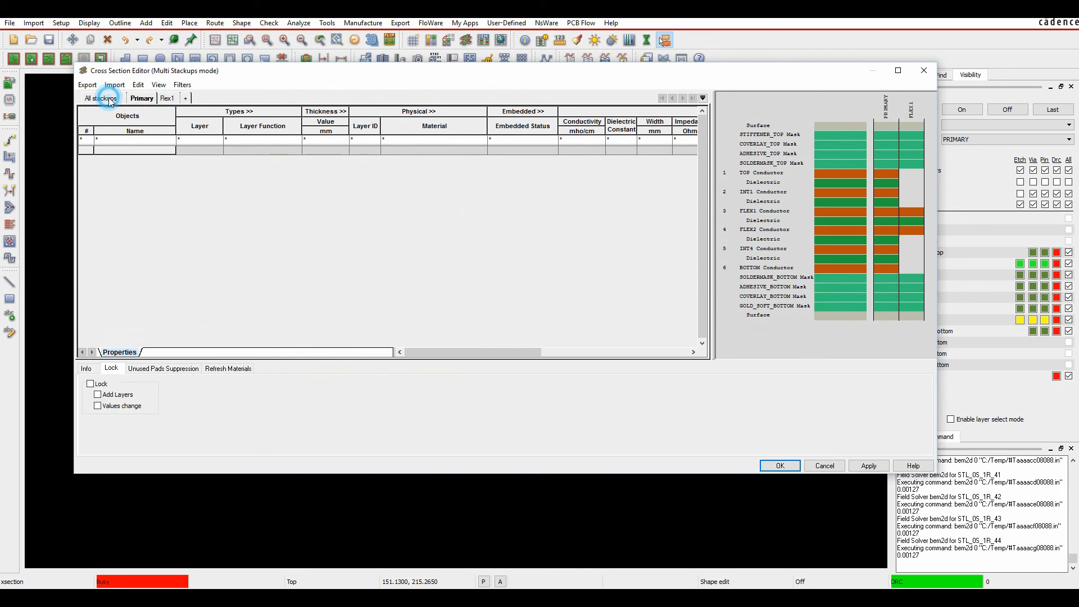
click(102, 98)
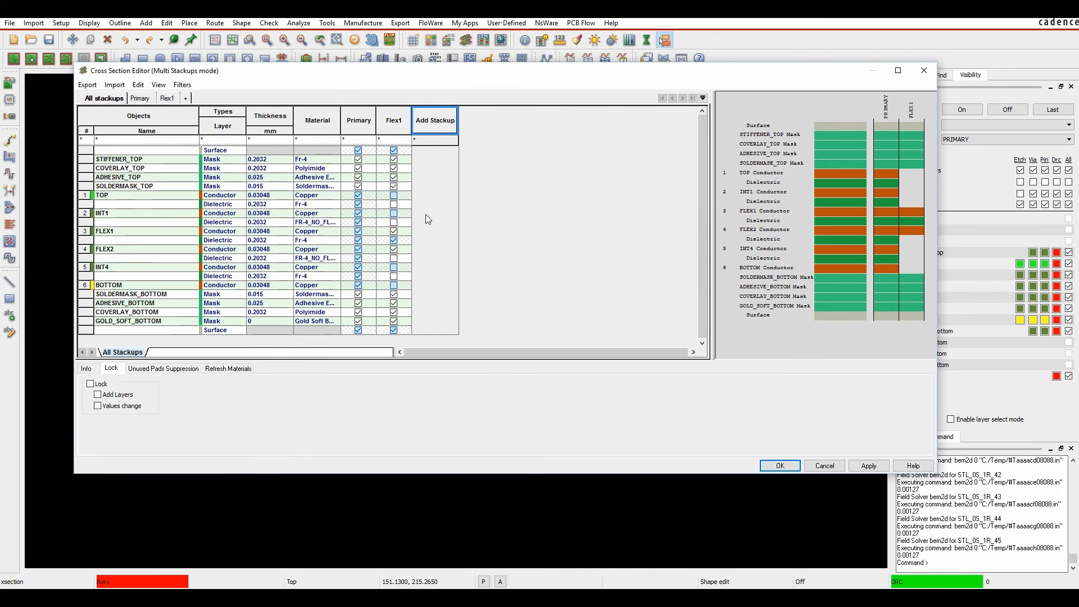
mouse_move(367, 257)
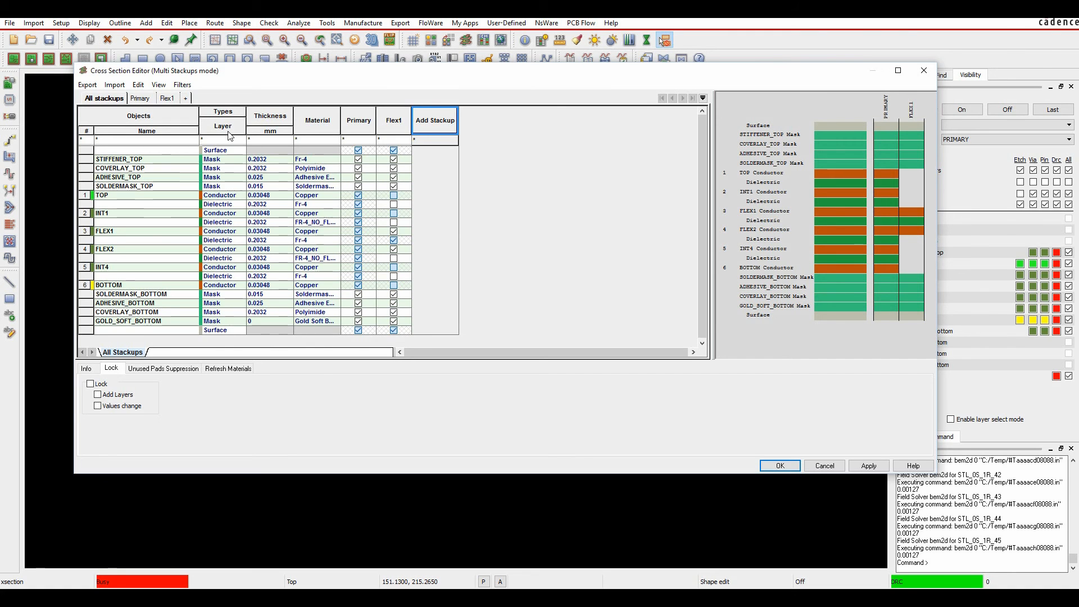
Step: Show the Primary stackup's property columns and apply the stack-up changes
click(140, 98)
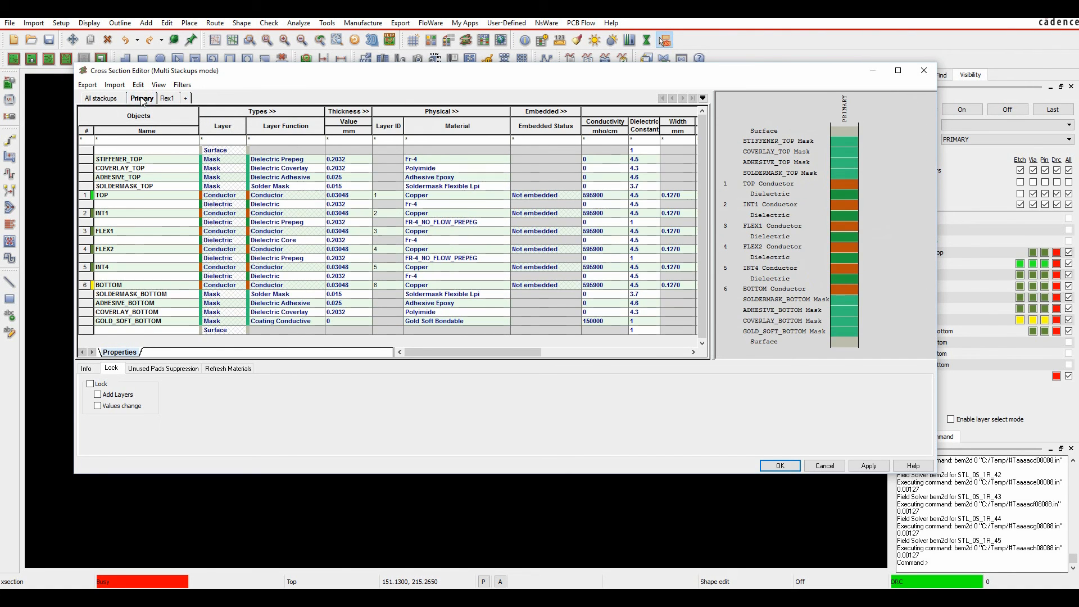
mouse_move(335, 112)
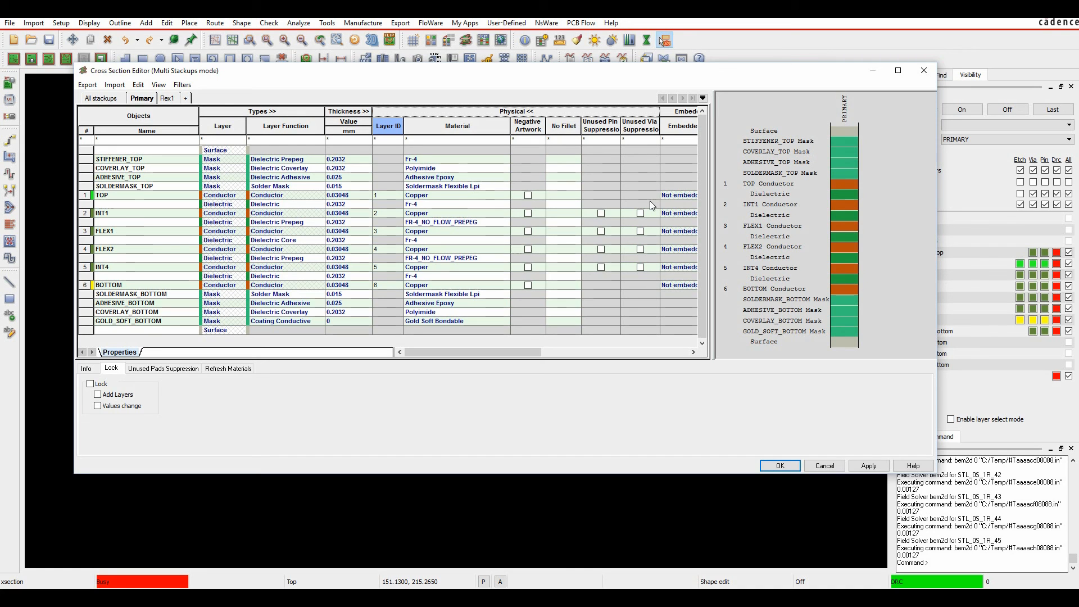
mouse_move(639, 213)
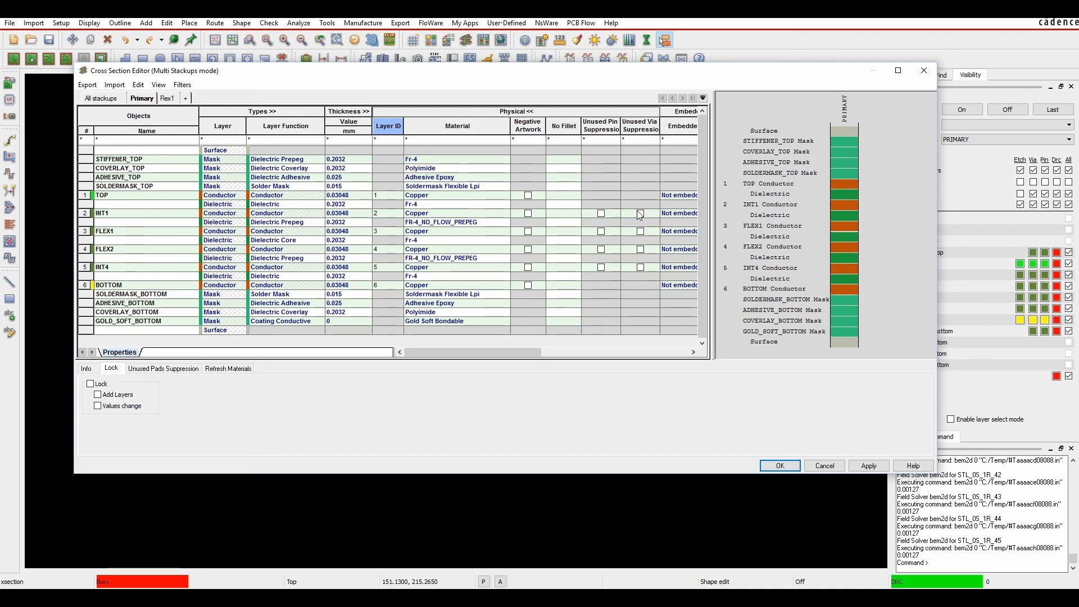
mouse_move(646, 228)
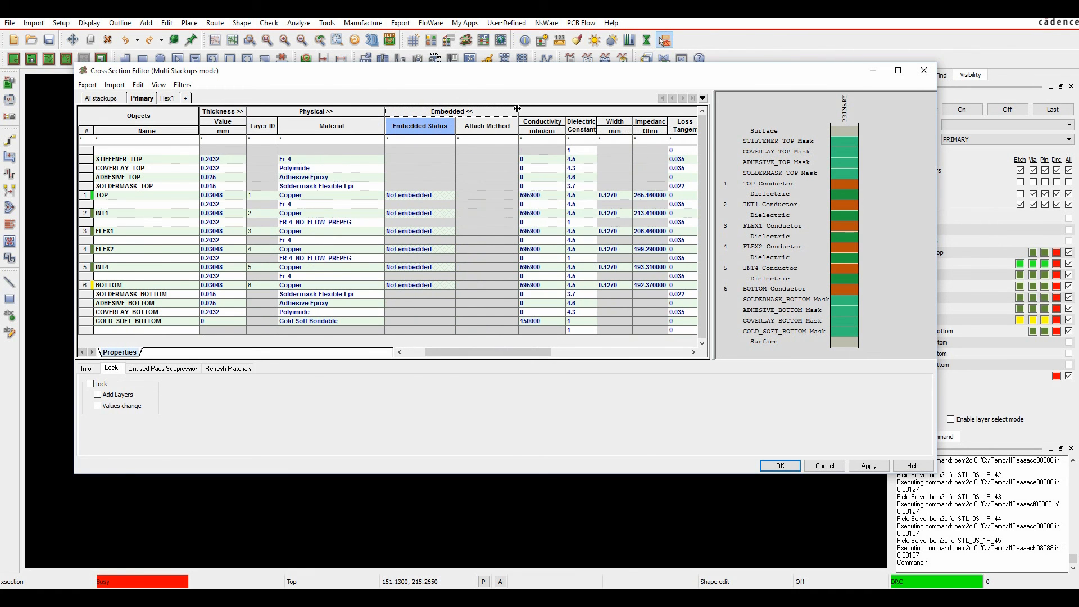
mouse_move(471, 113)
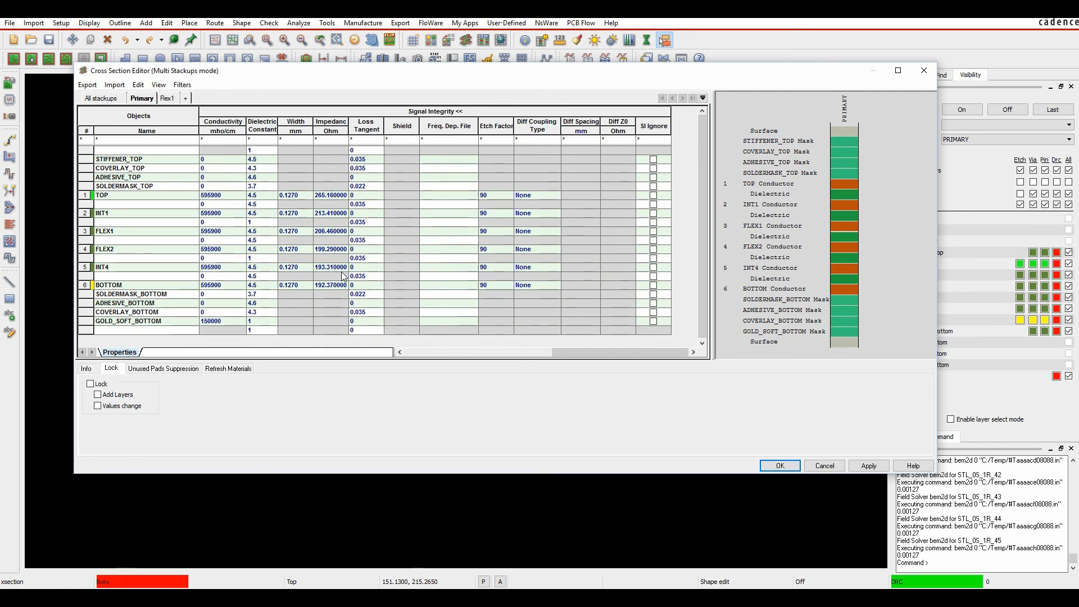
click(868, 465)
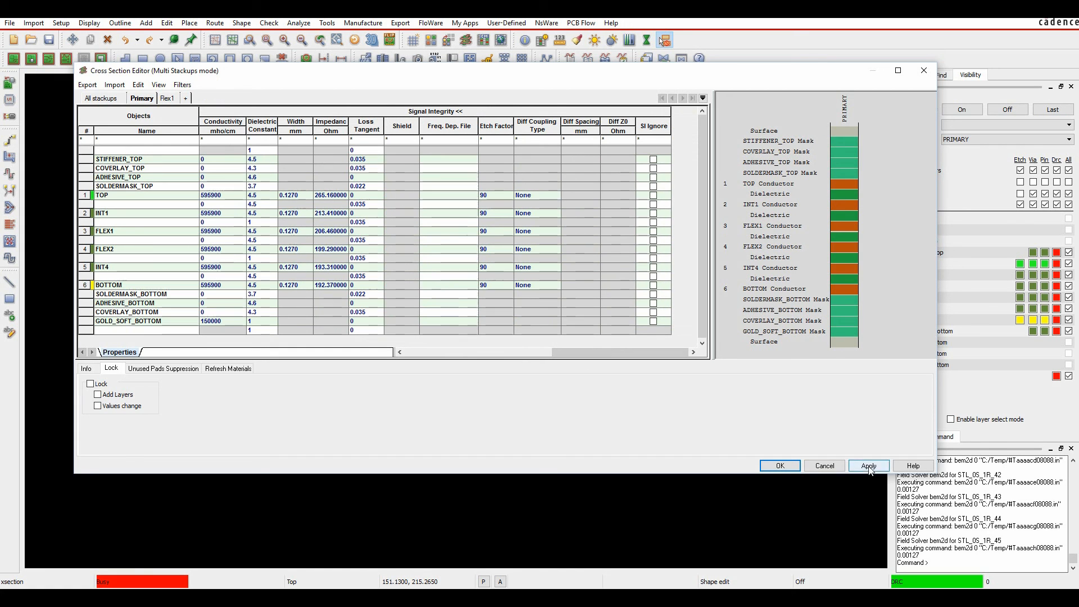